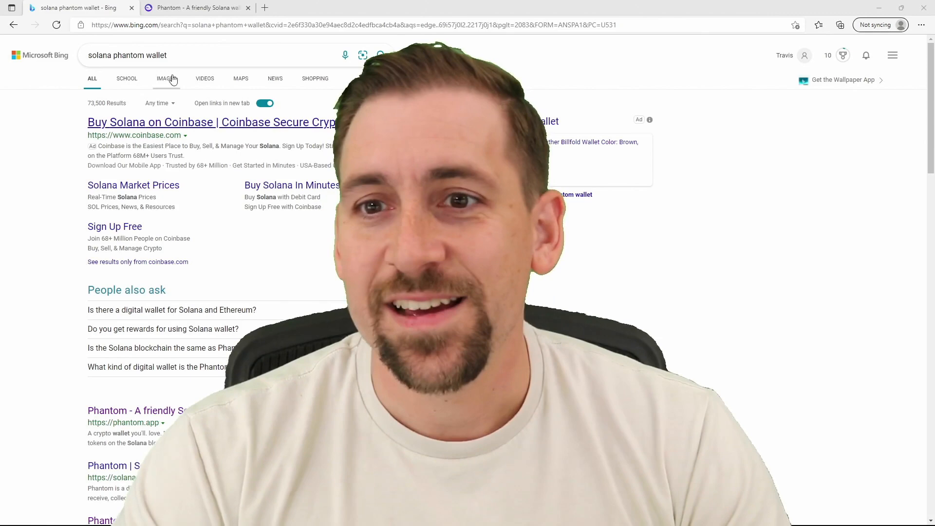
{"action": "mouse_move", "coordinate": [166, 78]}
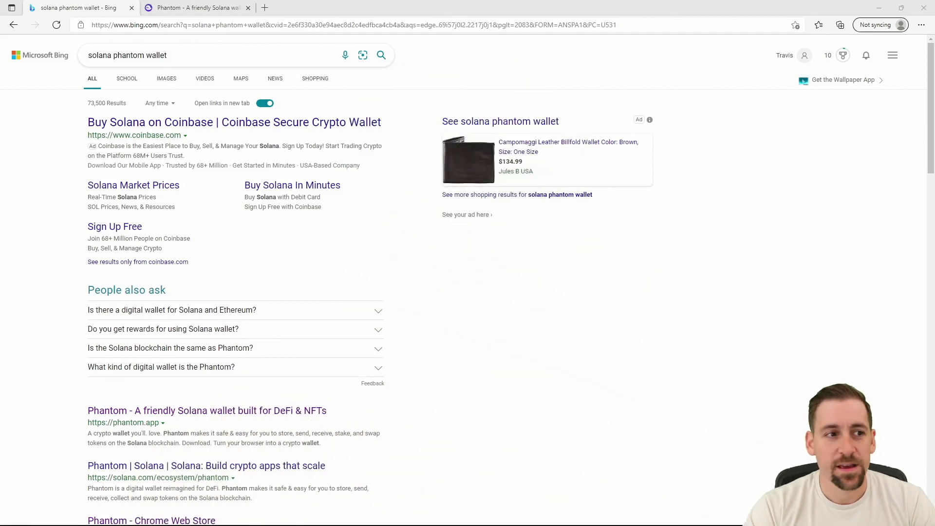
Switch to the already open phantom.app homepage tab after scrolling the search results
{"action": "scroll", "scroll_direction": "down", "scroll_amount": 3}
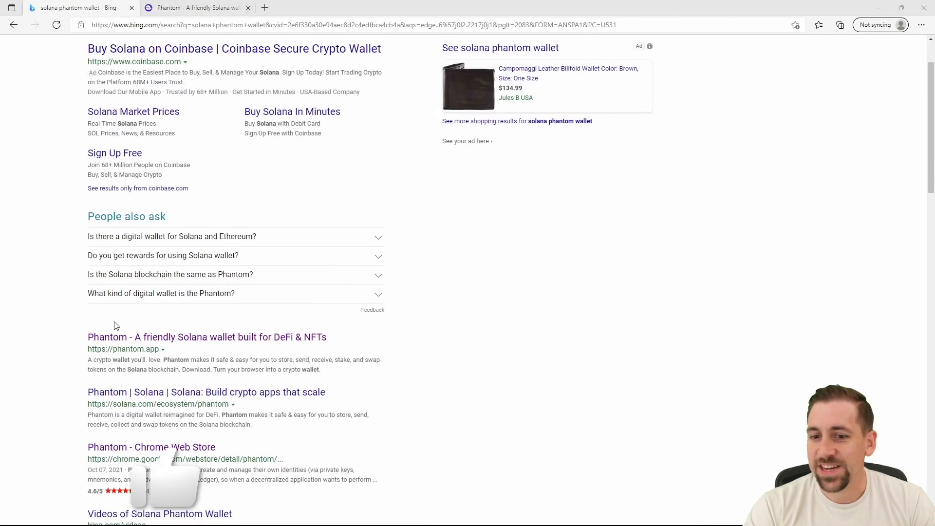
{"action": "scroll", "scroll_direction": "down", "scroll_amount": 3}
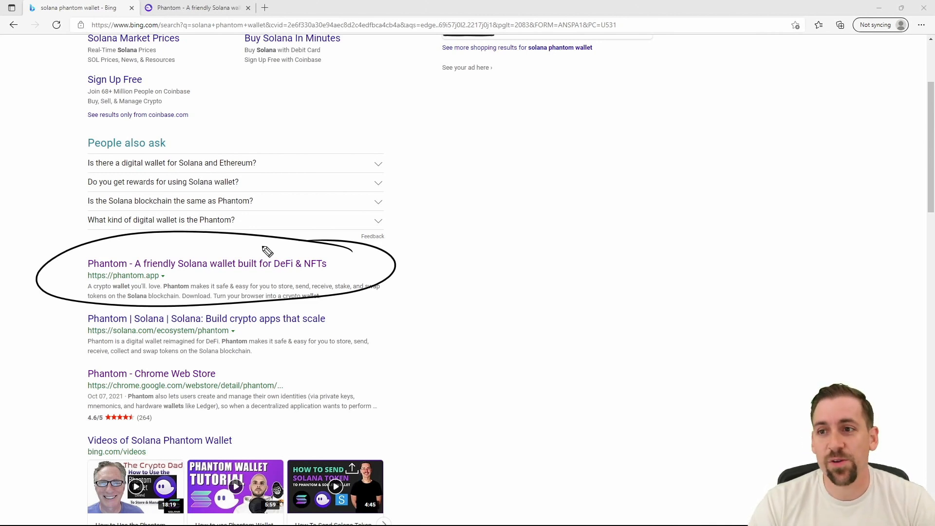
{"action": "mouse_move", "coordinate": [235, 261]}
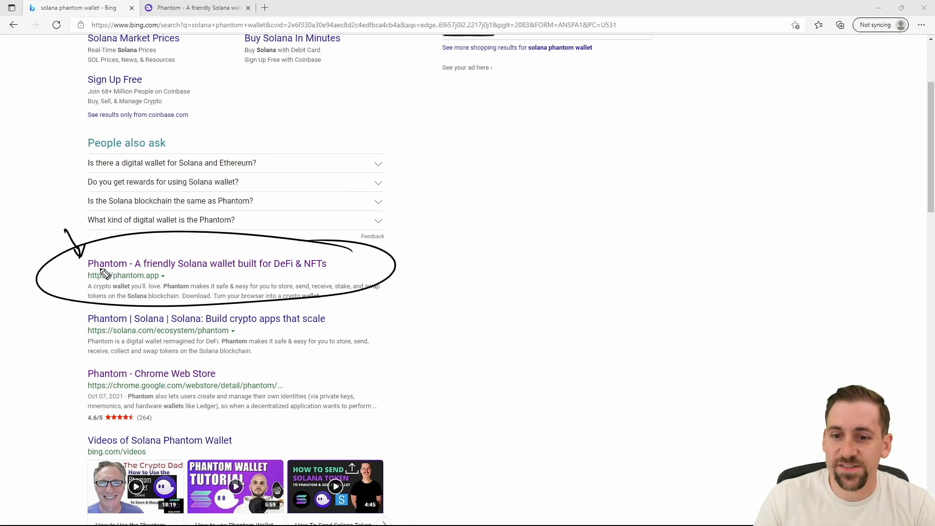
{"action": "mouse_move", "coordinate": [68, 226]}
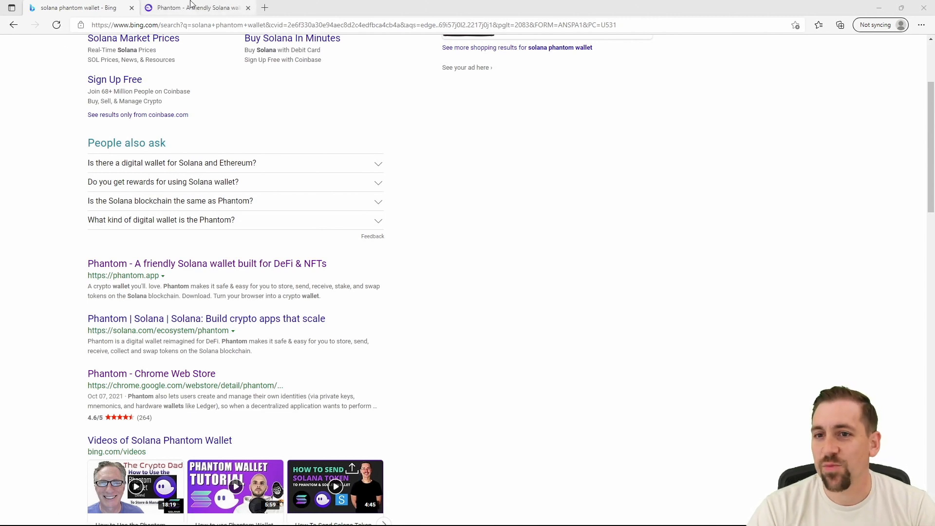
{"action": "left_click", "coordinate": [206, 263]}
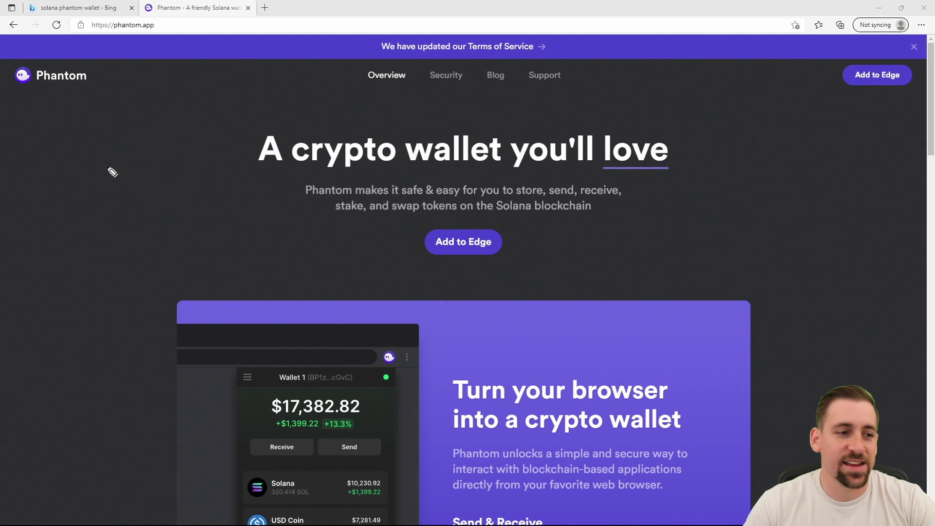
{"action": "mouse_move", "coordinate": [387, 201]}
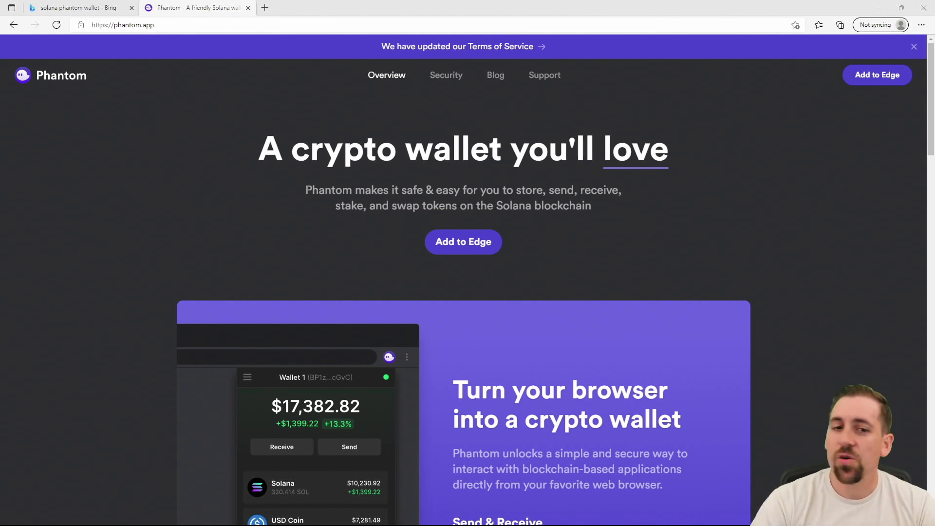
{"action": "mouse_move", "coordinate": [463, 250]}
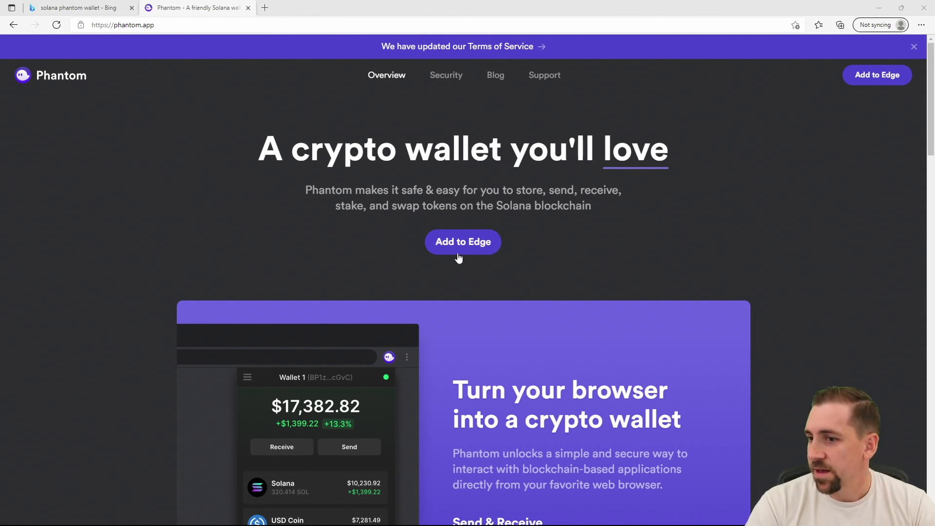
Add the Phantom extension to Edge from the Chrome Web Store, allowing other-store extensions
{"action": "left_click", "coordinate": [463, 241]}
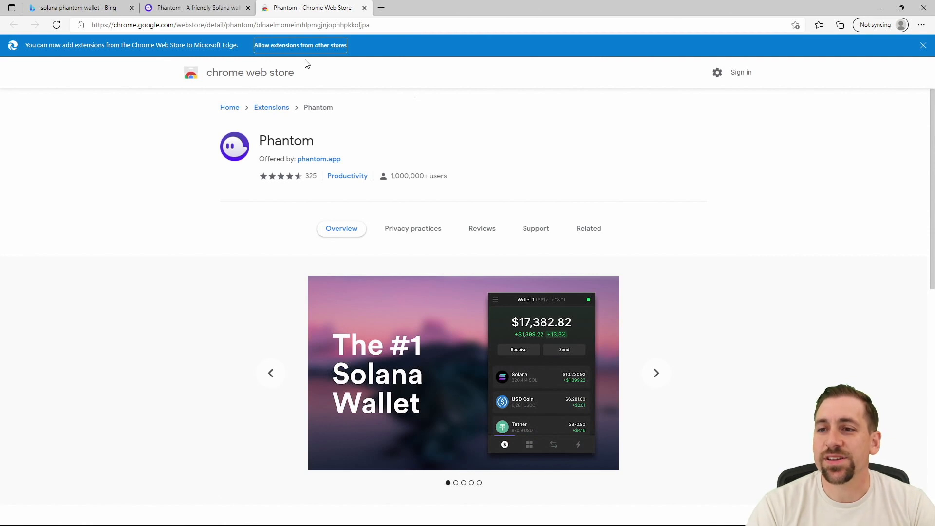
{"action": "left_click", "coordinate": [300, 45]}
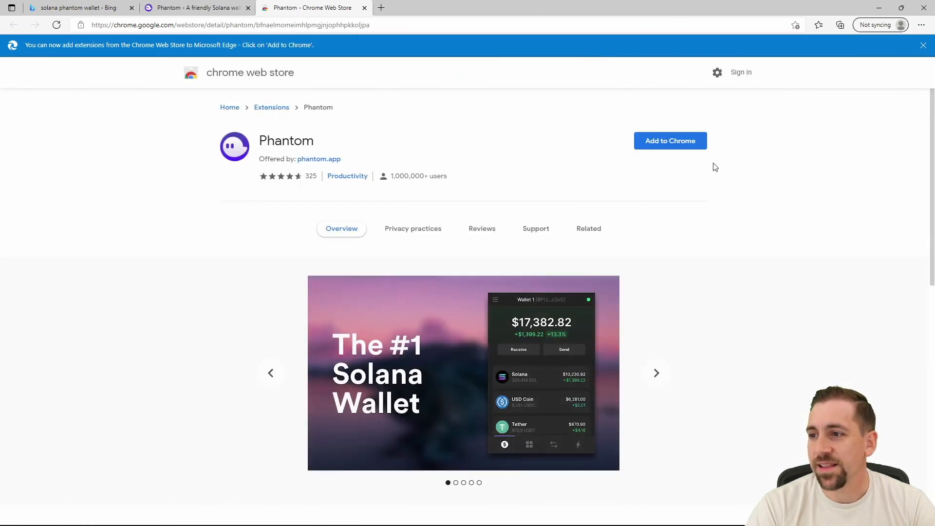
{"action": "mouse_move", "coordinate": [671, 140]}
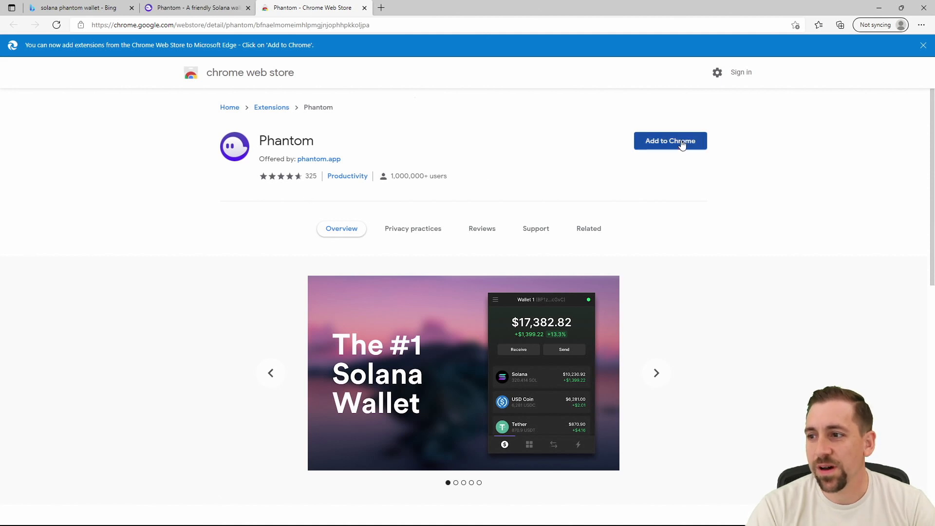
{"action": "left_click", "coordinate": [670, 140]}
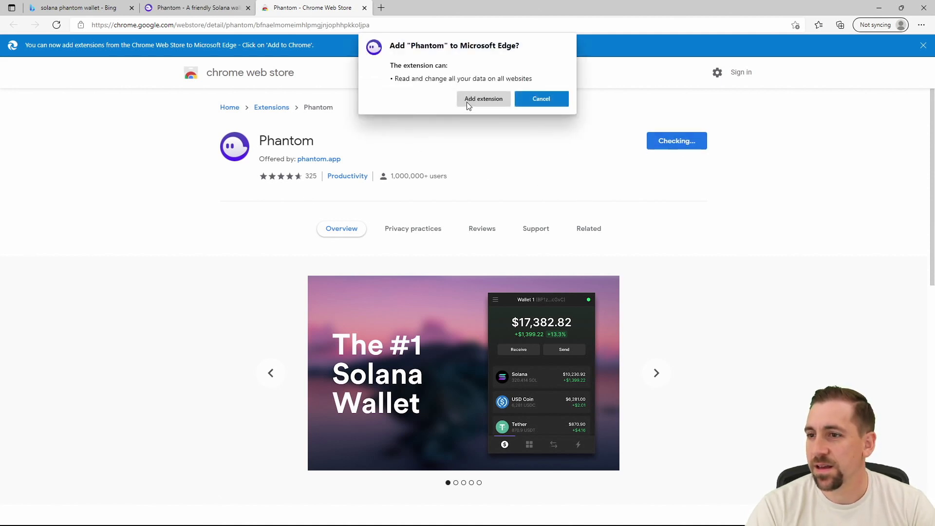
{"action": "left_click", "coordinate": [484, 98]}
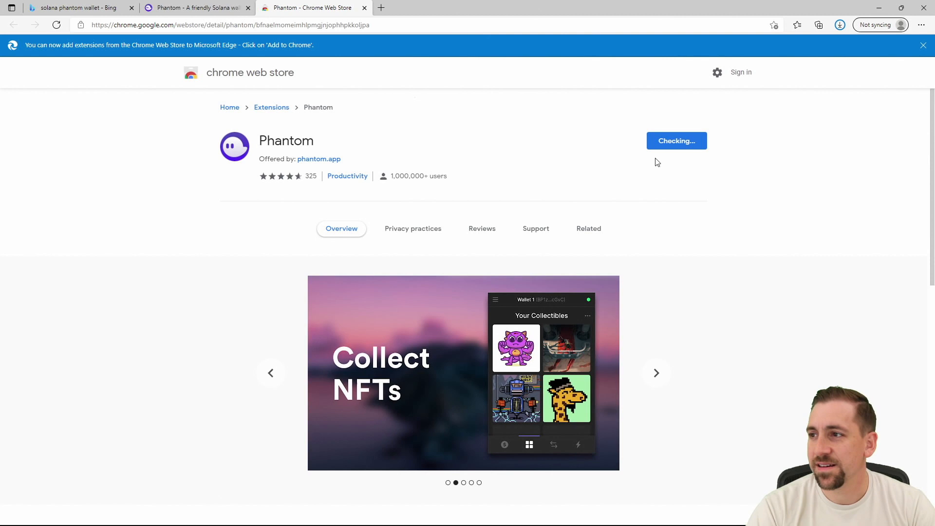
{"action": "left_click", "coordinate": [839, 26]}
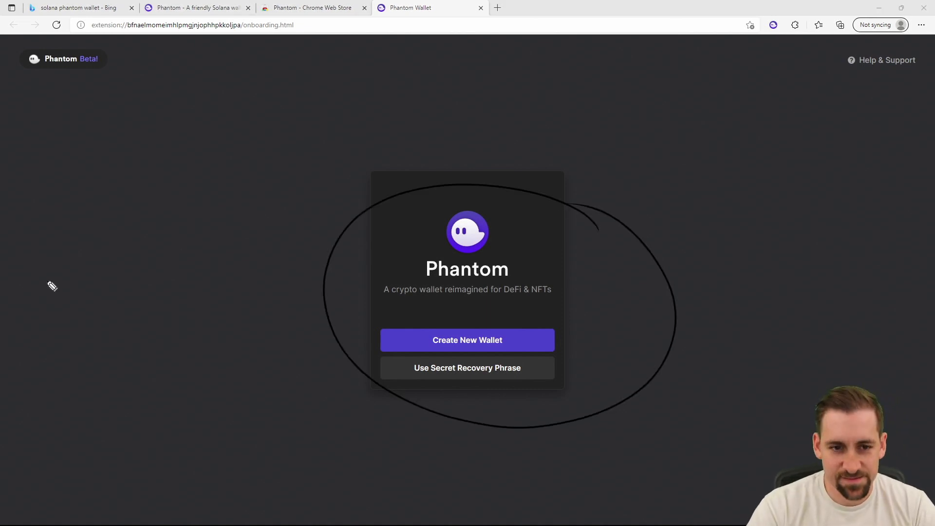
{"action": "mouse_move", "coordinate": [468, 340]}
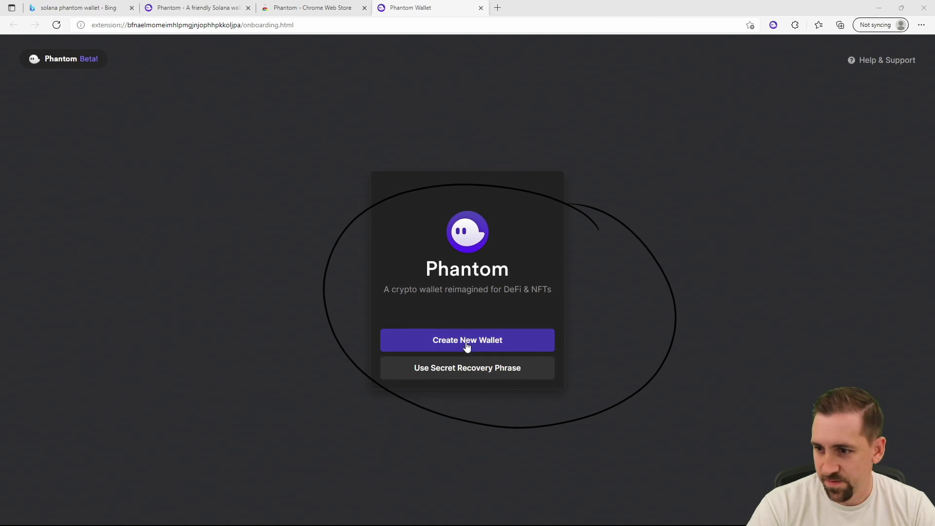
Begin creating a new wallet so the secret recovery phrase appears
{"action": "left_click", "coordinate": [467, 341]}
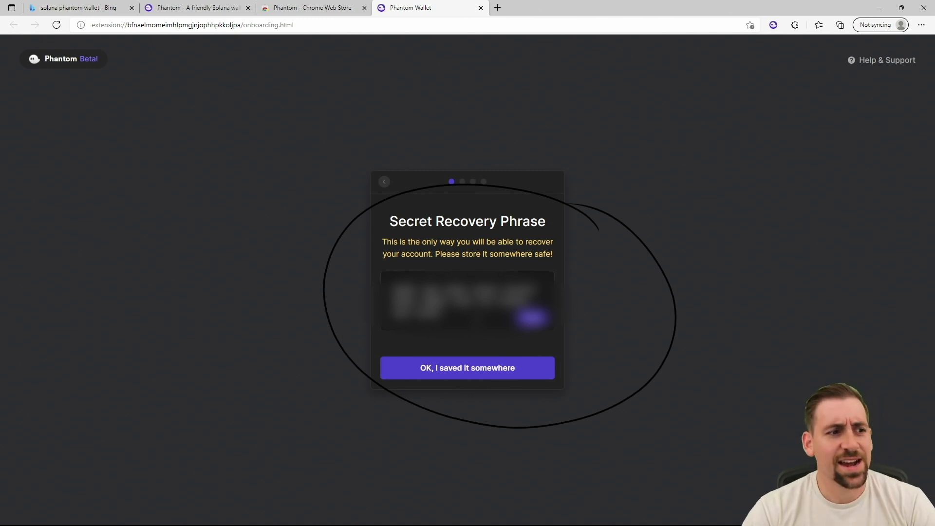
{"action": "mouse_move", "coordinate": [567, 392]}
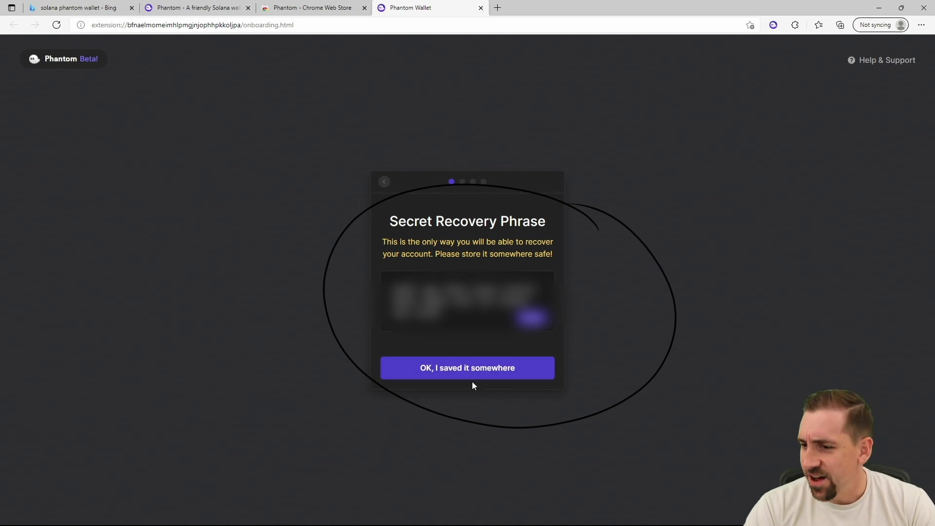
Confirm the recovery phrase is saved, set a matching password, accept the Terms and save
{"action": "left_click", "coordinate": [467, 367]}
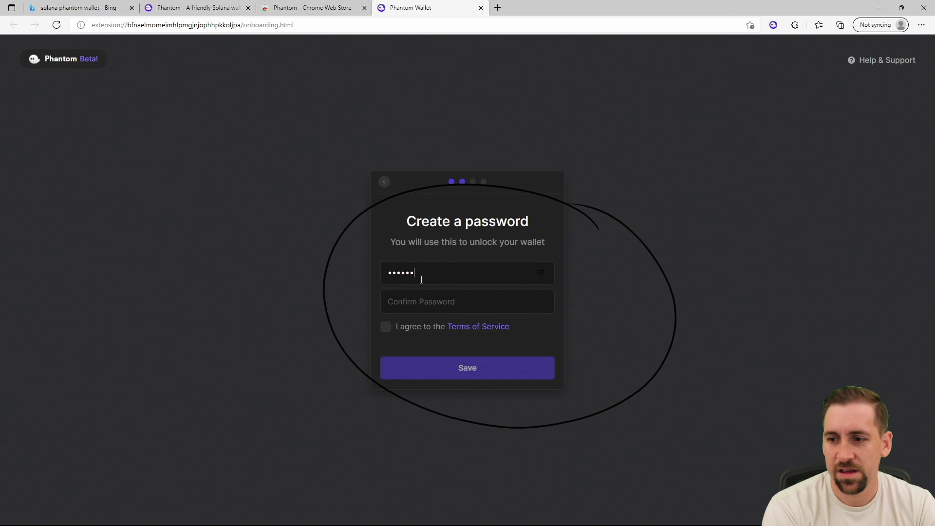
{"action": "type", "text": "••••••"}
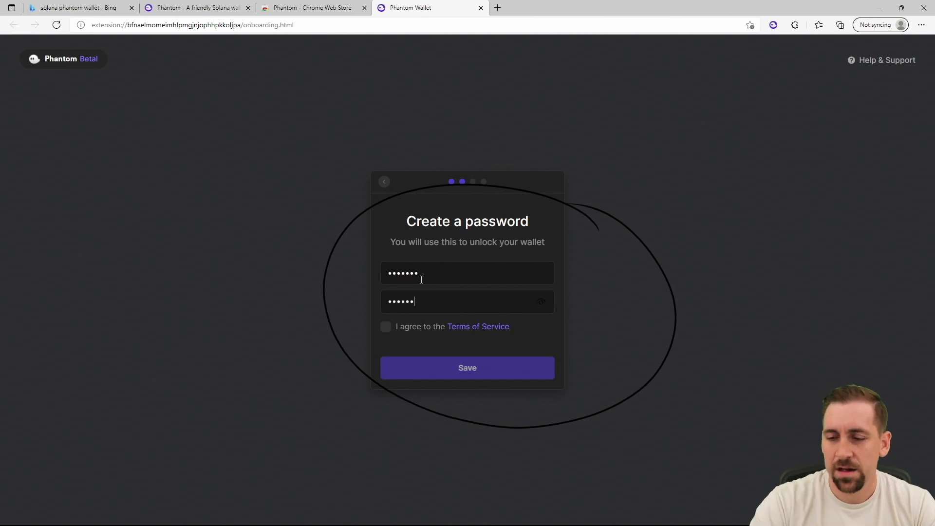
{"action": "left_click", "coordinate": [386, 327]}
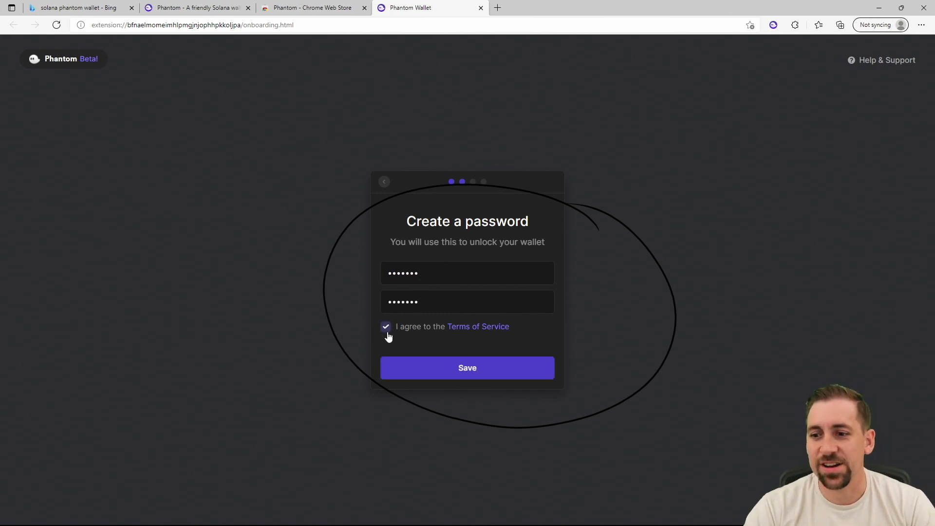
{"action": "left_click", "coordinate": [466, 368]}
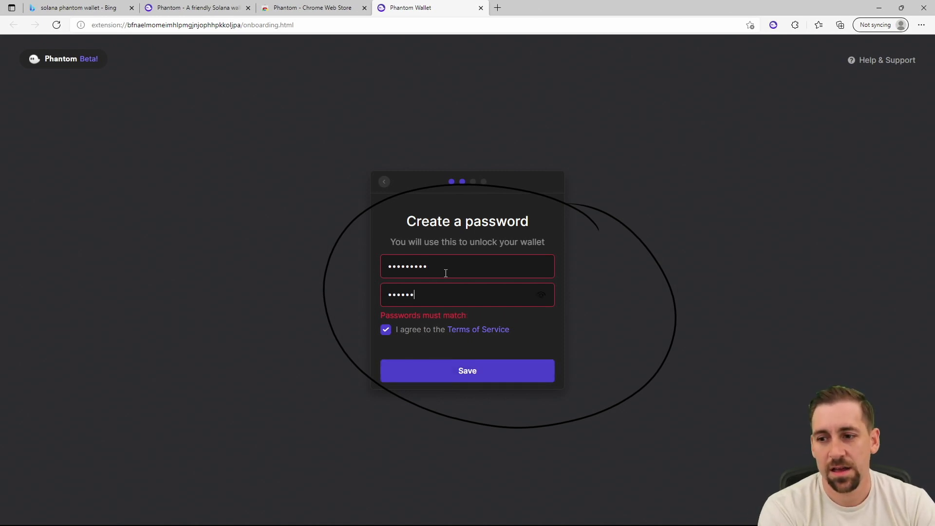
{"action": "left_click", "coordinate": [467, 370]}
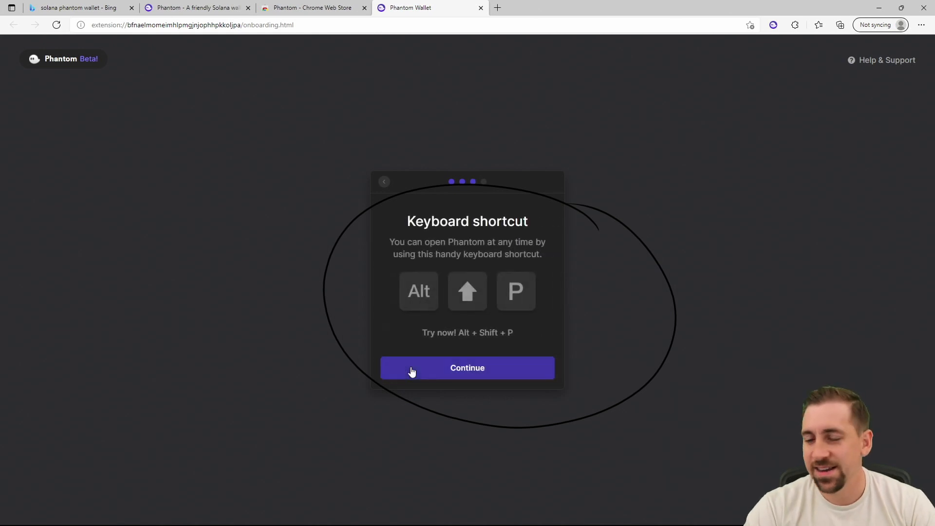
{"action": "mouse_move", "coordinate": [300, 347]}
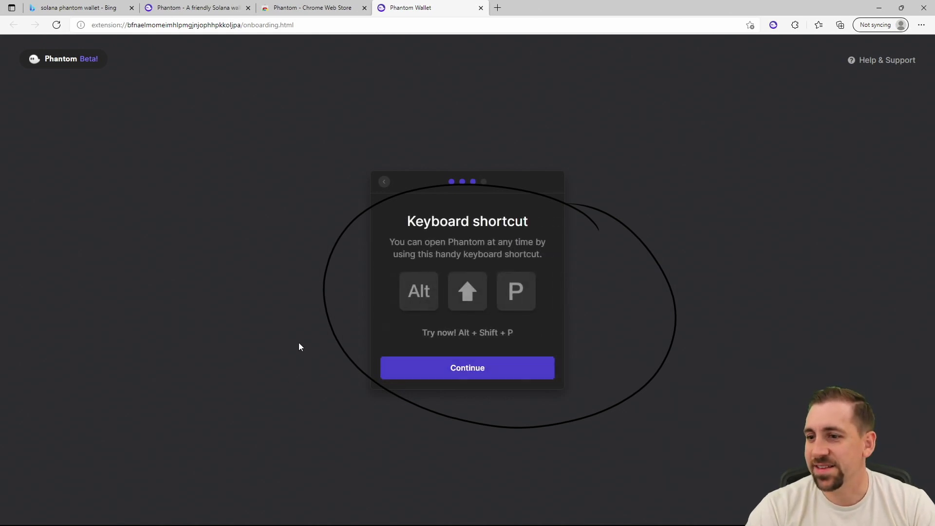
{"action": "mouse_move", "coordinate": [500, 371]}
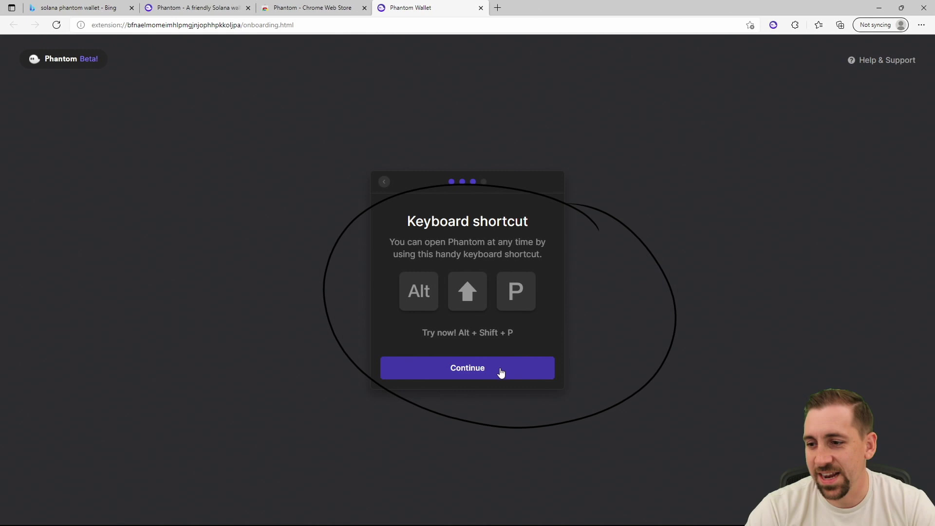
{"action": "mouse_move", "coordinate": [448, 384]}
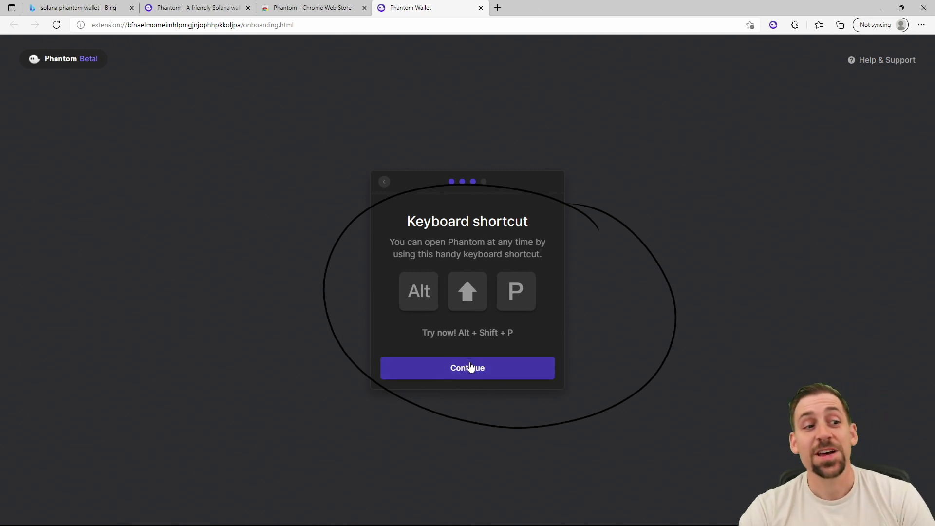
Finish onboarding past the keyboard shortcut tip, returning to the Chrome Web Store page
{"action": "left_click", "coordinate": [466, 368]}
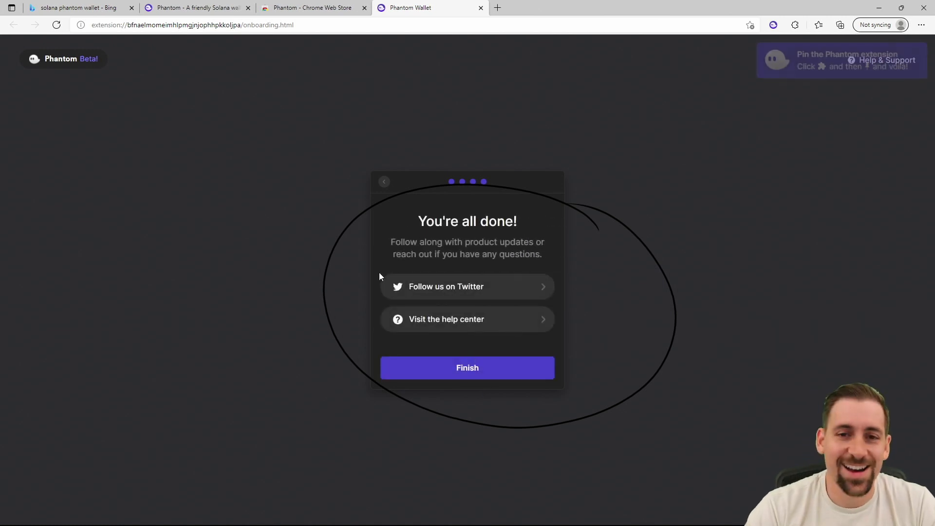
{"action": "mouse_move", "coordinate": [441, 89]}
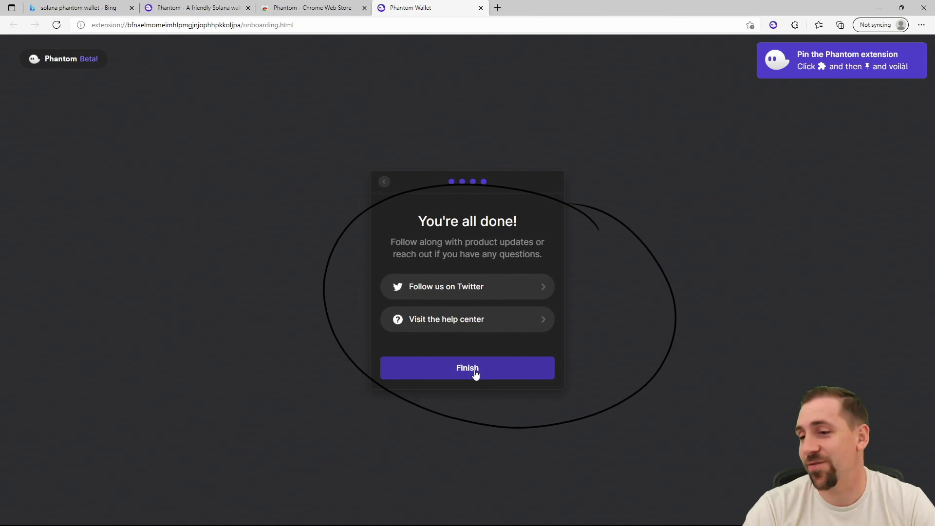
{"action": "left_click", "coordinate": [466, 367]}
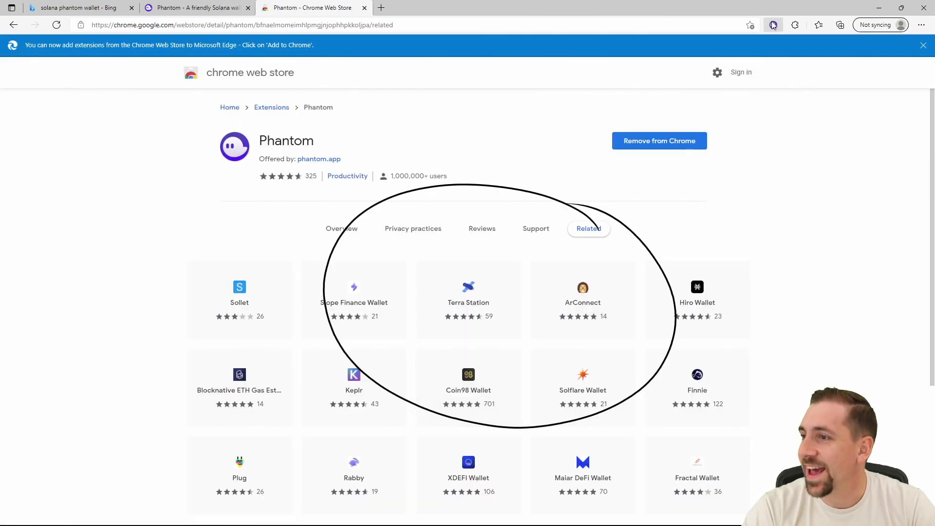
Open the Phantom popup showing Wallet 1 with a $0.00 balance
{"action": "left_click", "coordinate": [773, 24]}
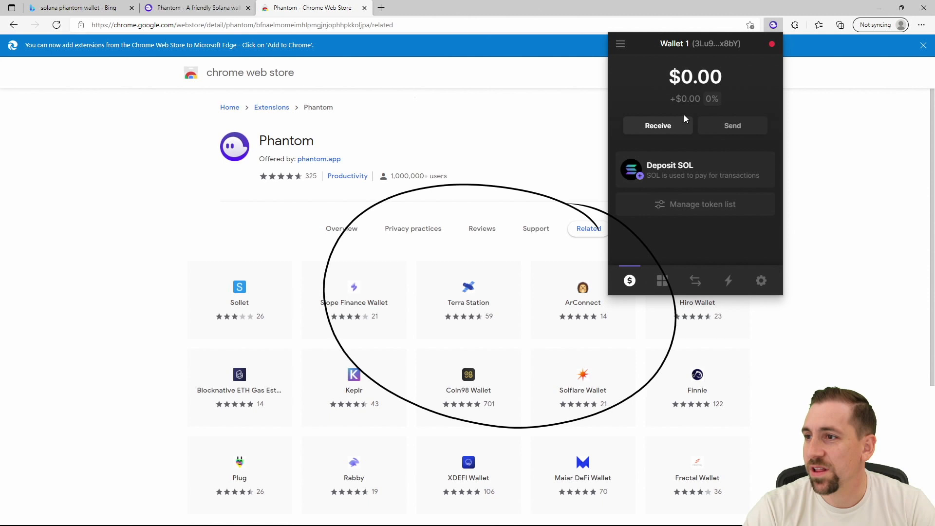
{"action": "mouse_move", "coordinate": [551, 177]}
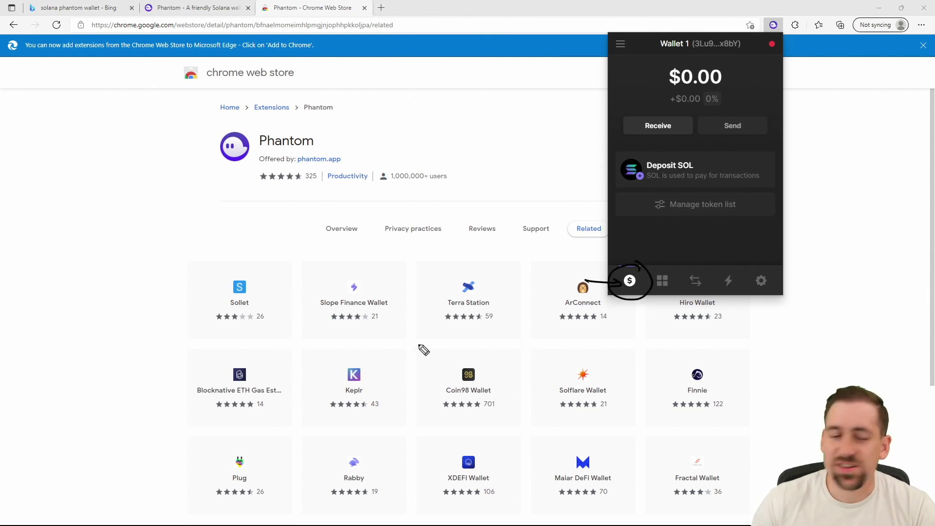
{"action": "mouse_move", "coordinate": [615, 301]}
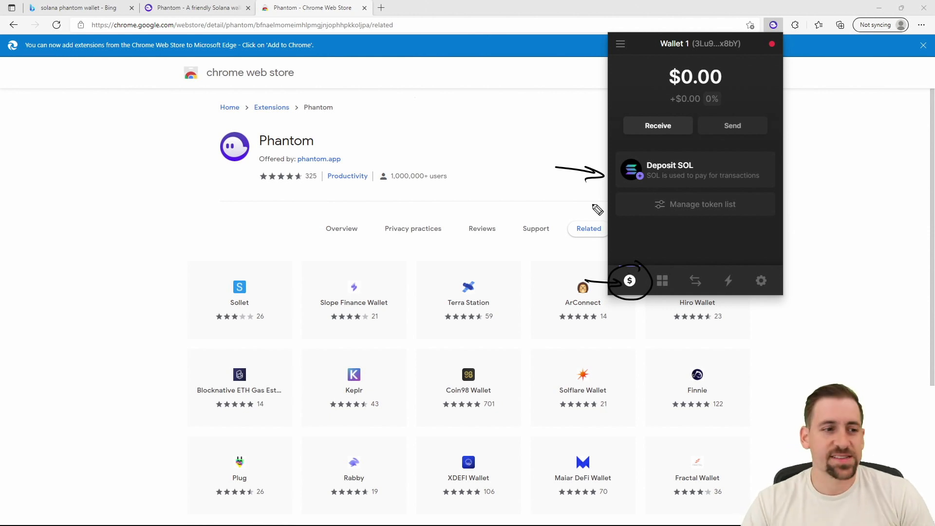
{"action": "mouse_move", "coordinate": [532, 169]}
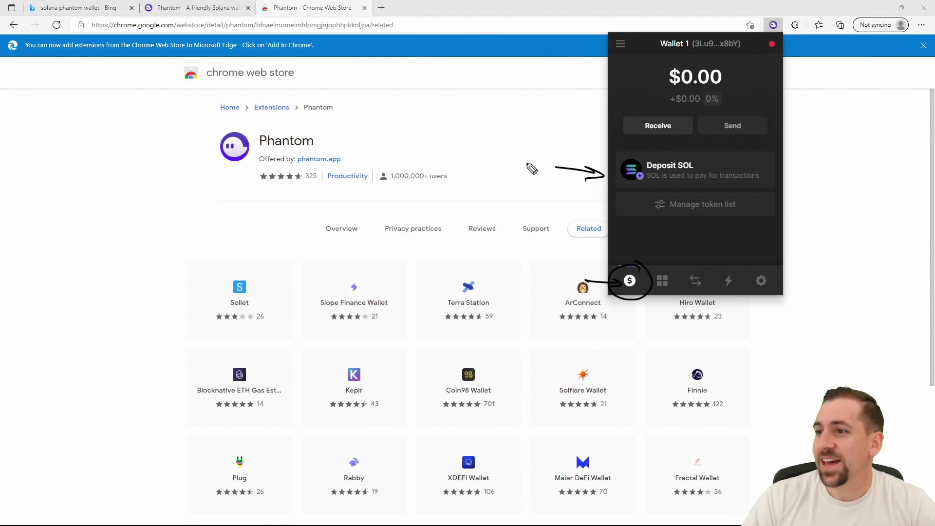
{"action": "mouse_move", "coordinate": [554, 188]}
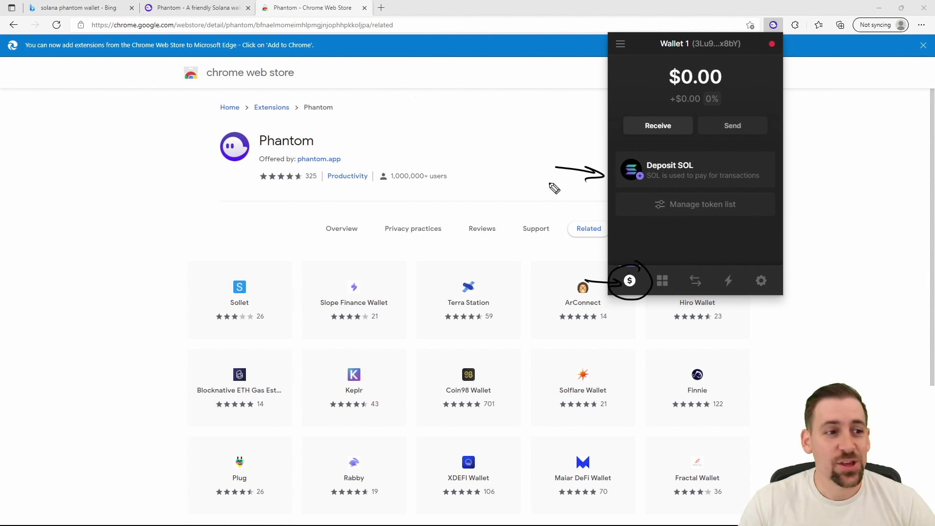
{"action": "mouse_move", "coordinate": [644, 135]}
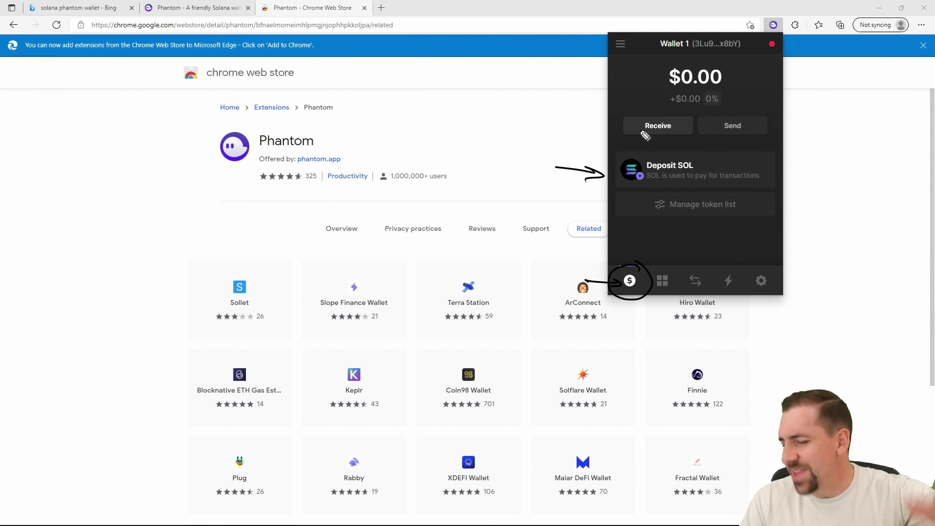
{"action": "mouse_move", "coordinate": [498, 195]}
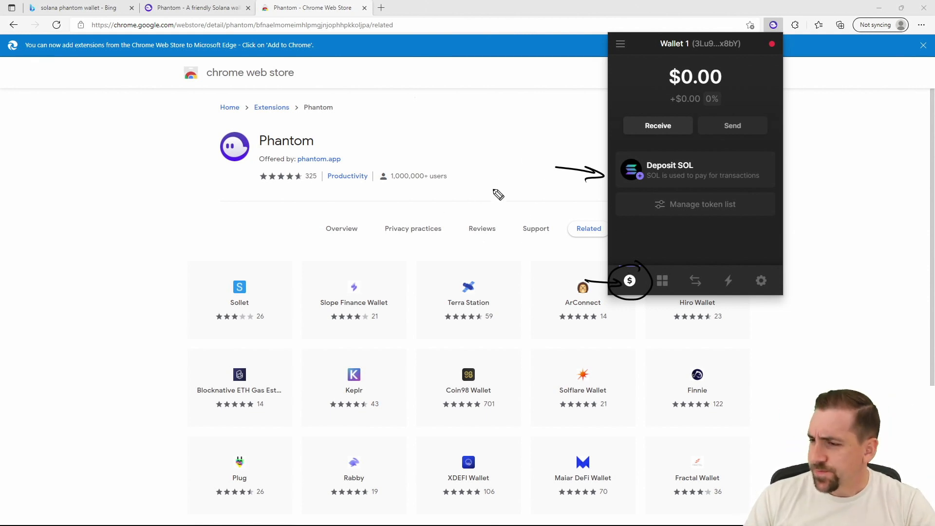
{"action": "mouse_move", "coordinate": [623, 202]}
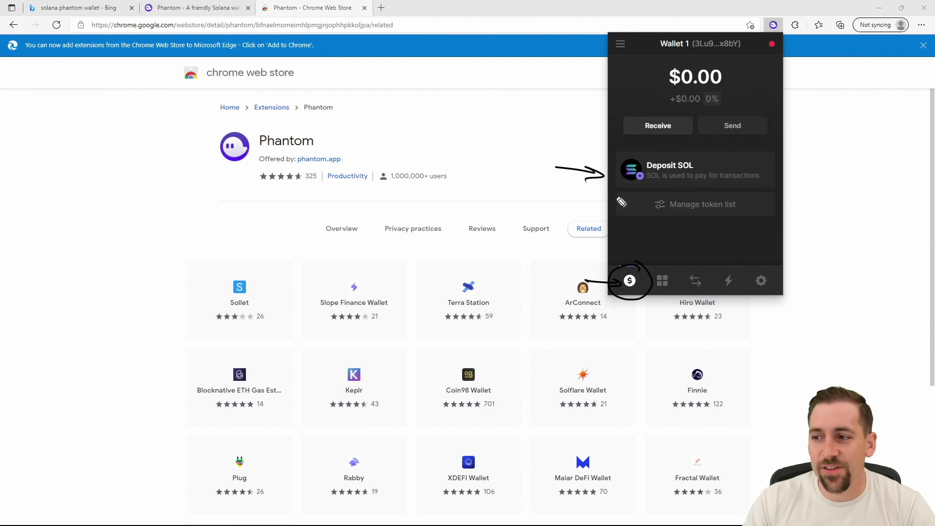
{"action": "mouse_move", "coordinate": [608, 132]}
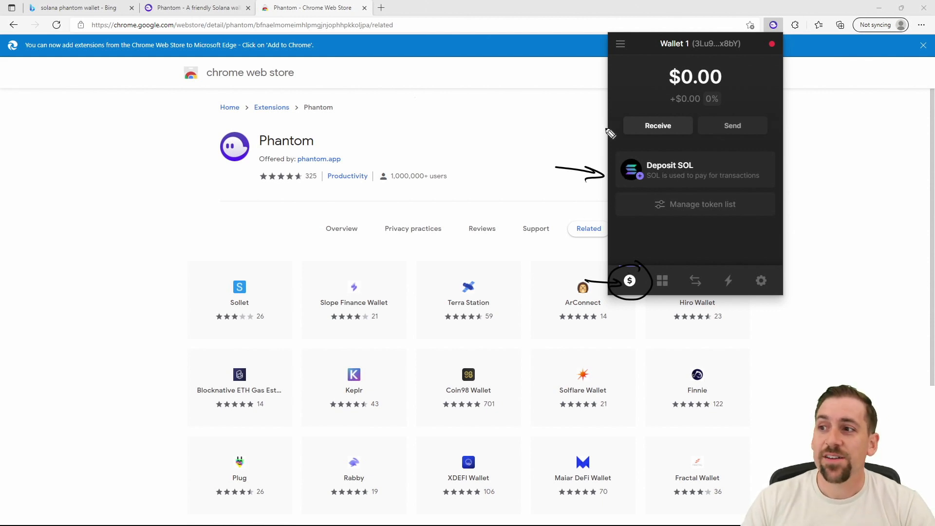
{"action": "mouse_move", "coordinate": [593, 116]}
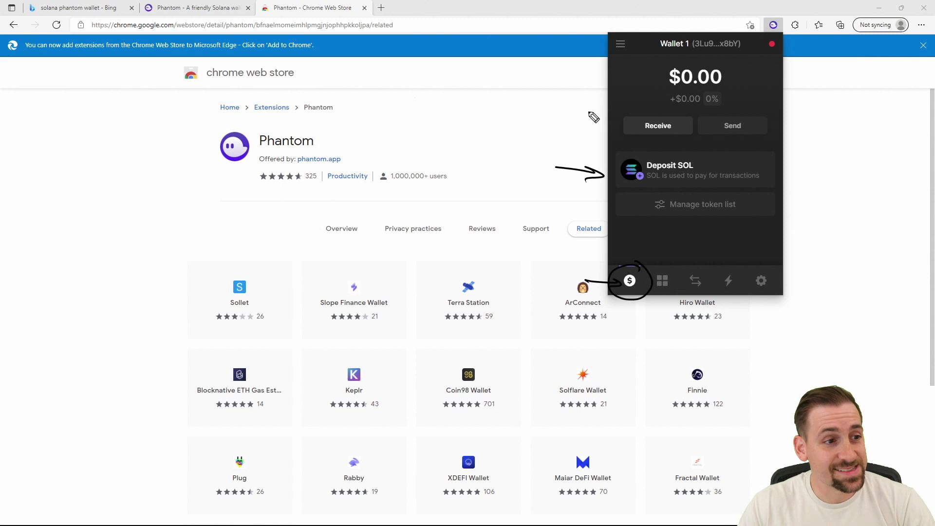
{"action": "mouse_move", "coordinate": [527, 188]}
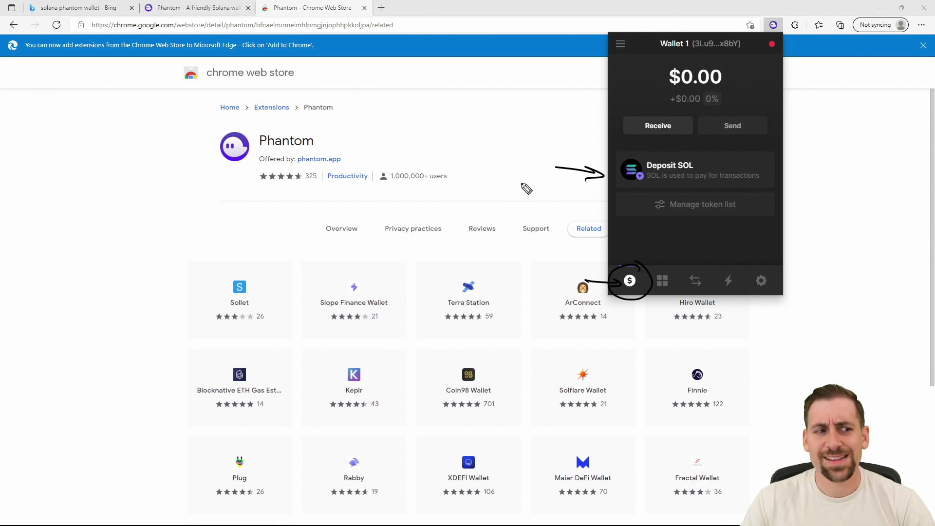
{"action": "mouse_move", "coordinate": [501, 197]}
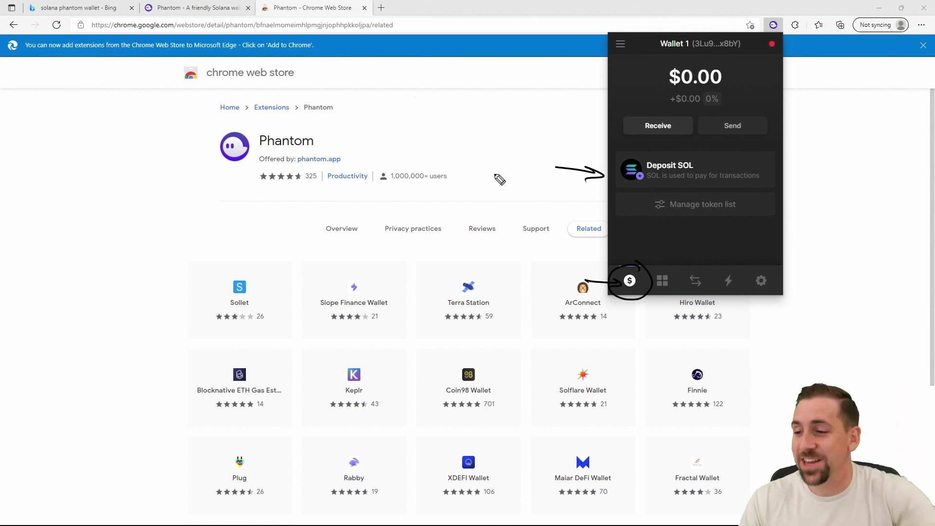
{"action": "mouse_move", "coordinate": [785, 212]}
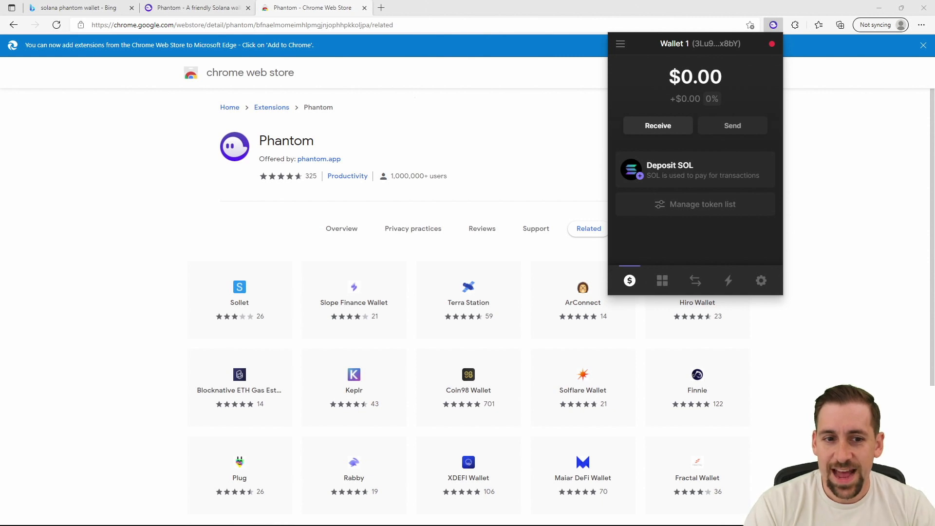
{"action": "mouse_move", "coordinate": [330, 291]}
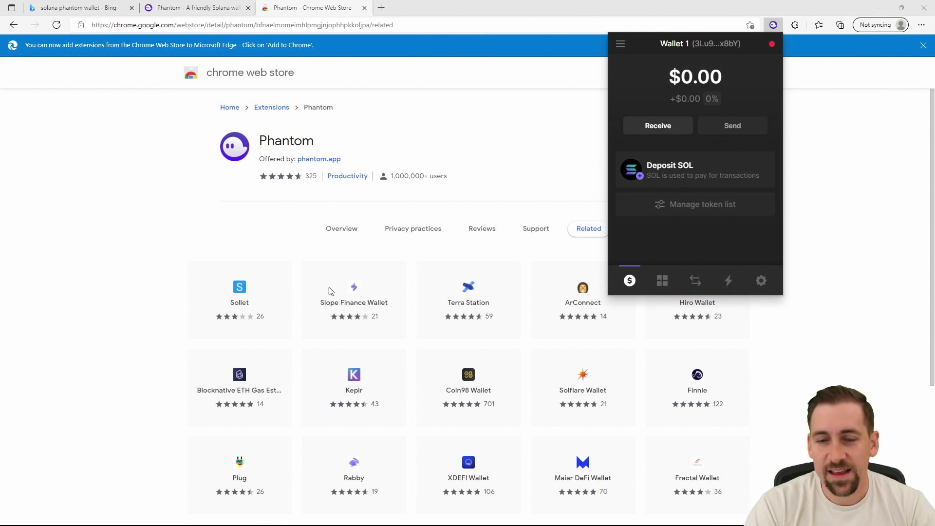
View the empty Collectibles section, then close the wallet popup
{"action": "left_click", "coordinate": [663, 281]}
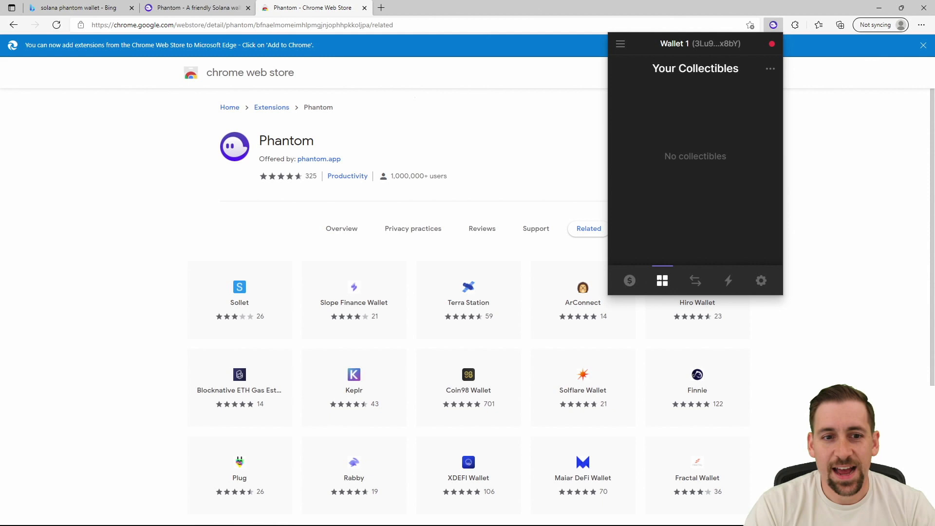
{"action": "mouse_move", "coordinate": [627, 119]}
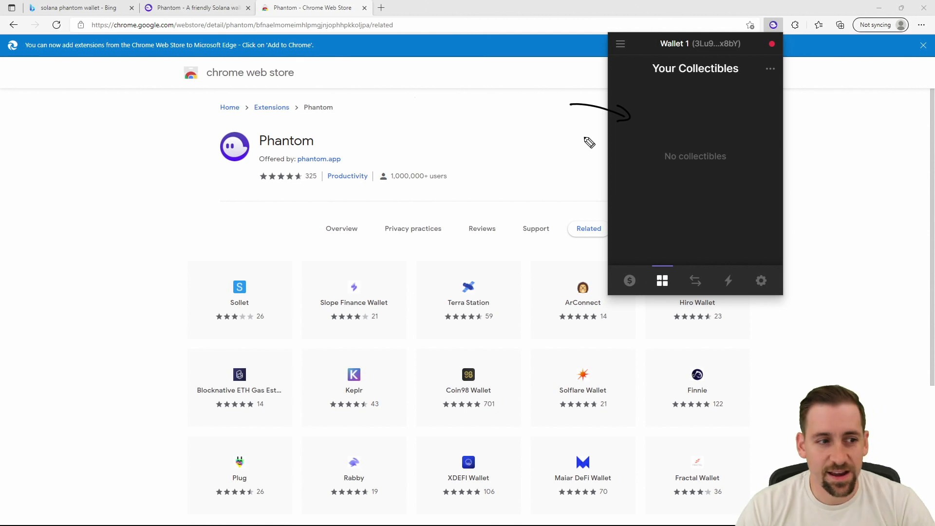
{"action": "mouse_move", "coordinate": [677, 144]}
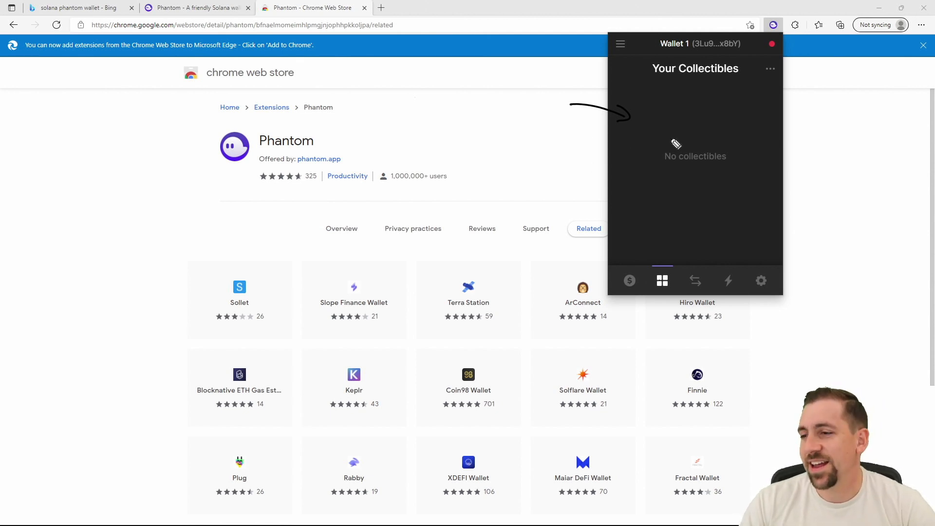
{"action": "mouse_move", "coordinate": [504, 117]}
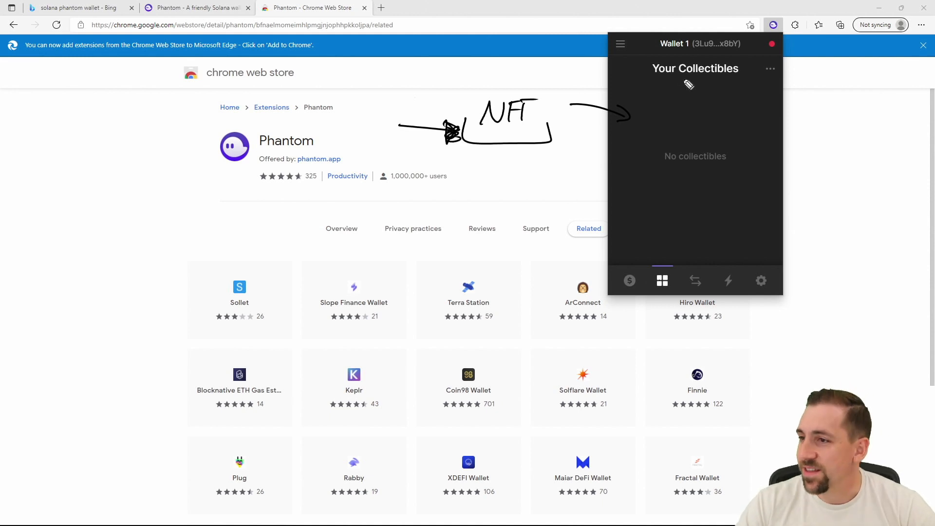
{"action": "mouse_move", "coordinate": [500, 142]}
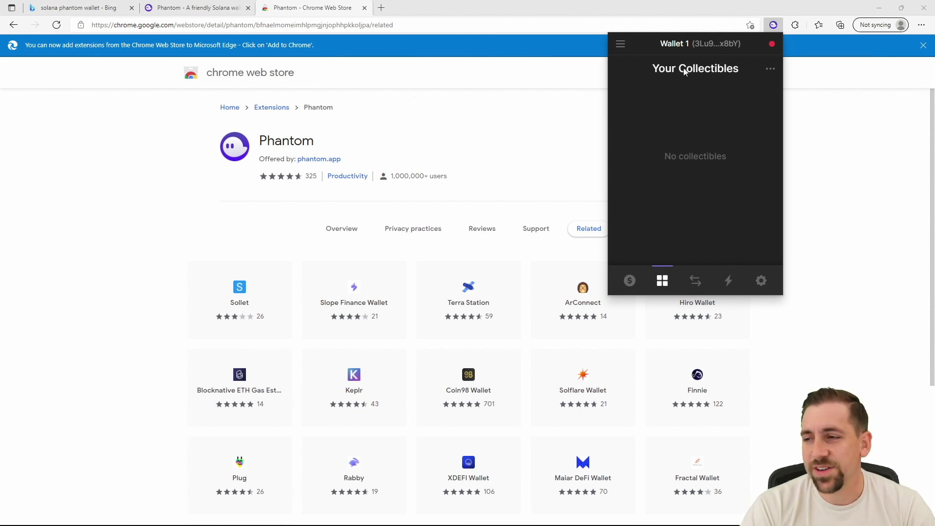
{"action": "mouse_move", "coordinate": [583, 202]}
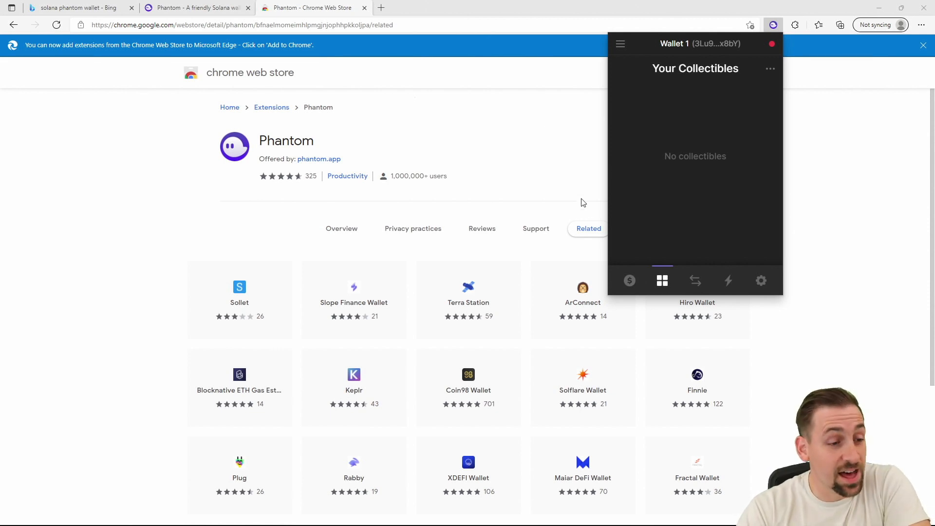
{"action": "mouse_move", "coordinate": [498, 225]}
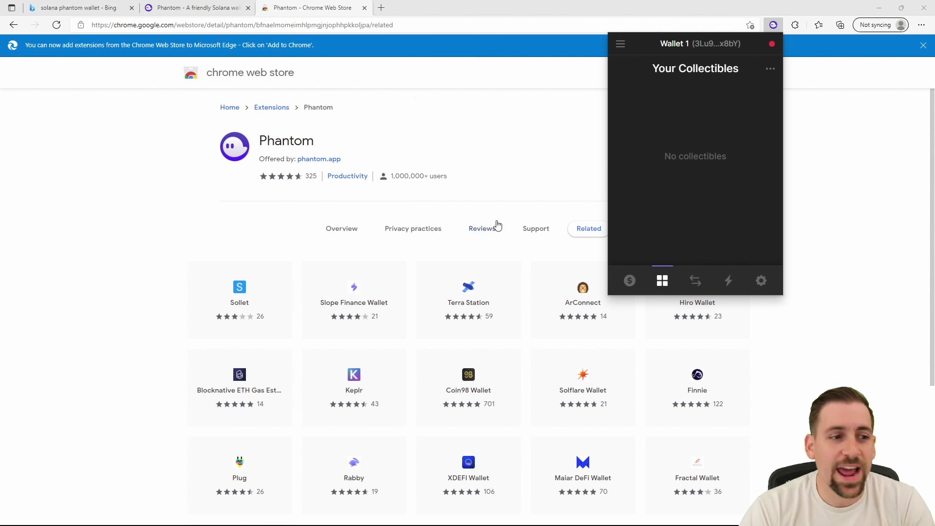
{"action": "left_click", "coordinate": [699, 44]}
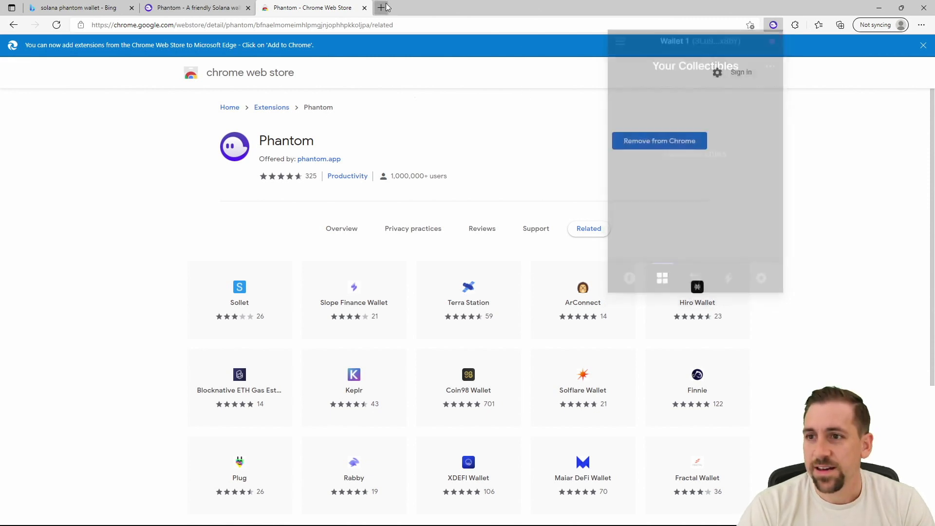
Enter Wallet 1's address 3Lu9nFGm…yNQnx8bY in a new tab, then reopen the Phantom wallet
{"action": "left_click", "coordinate": [379, 8]}
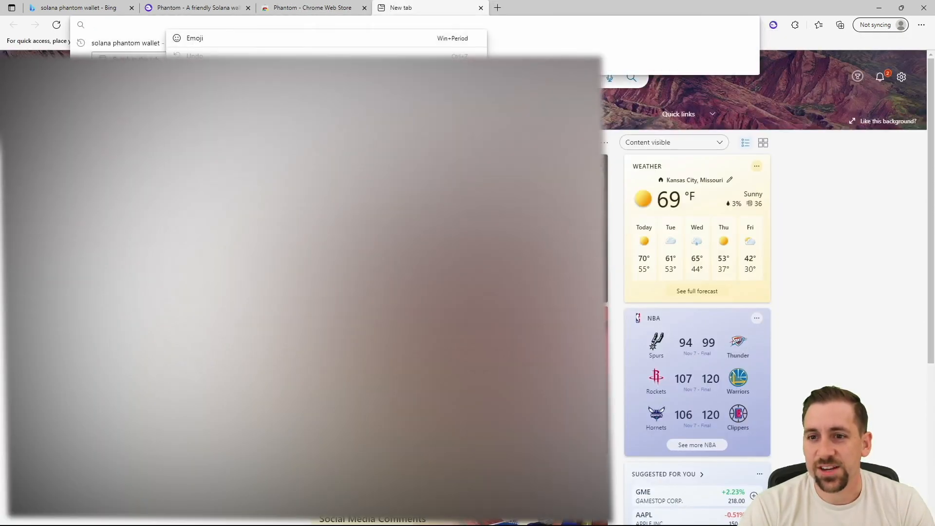
{"action": "type", "text": "3Lu9nFGmyZDqYqCZpfFc7d9Apcij26Ez4aNUyNQnx8bY"}
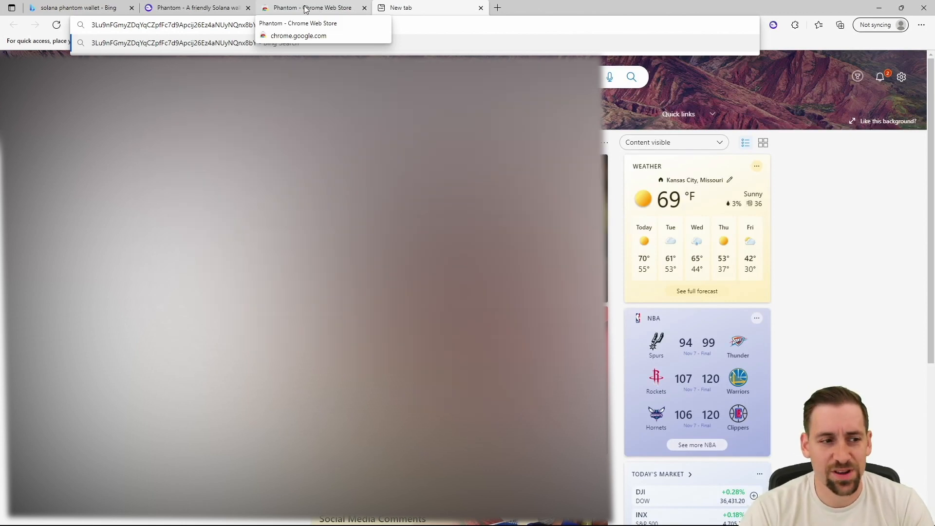
{"action": "left_click", "coordinate": [298, 35]}
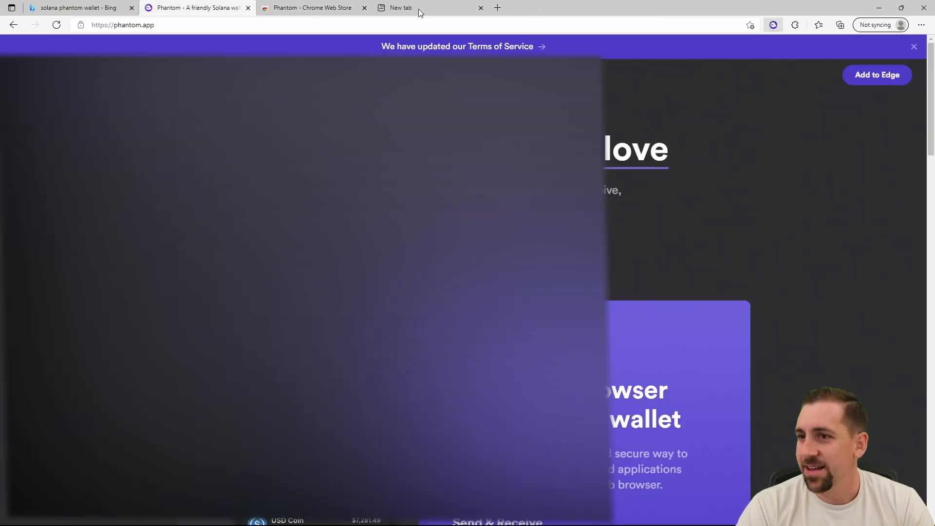
{"action": "left_click", "coordinate": [400, 8]}
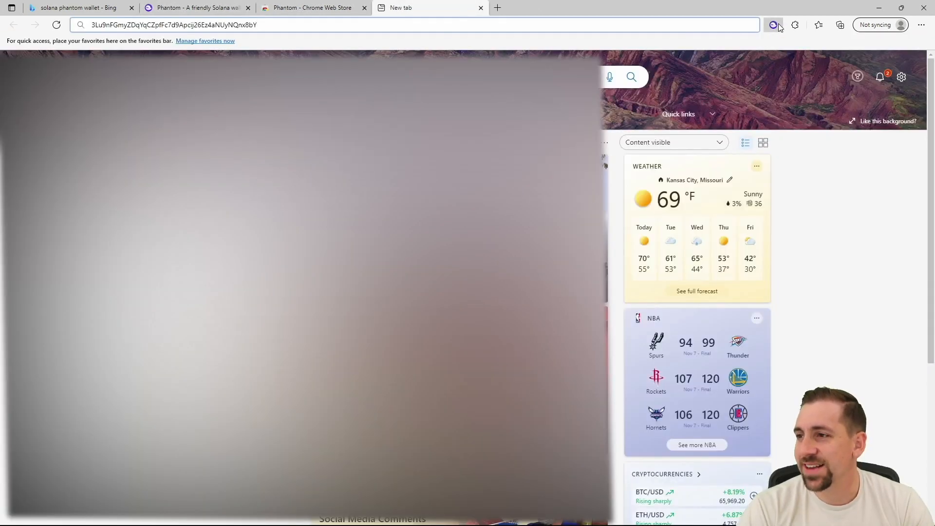
{"action": "left_click", "coordinate": [773, 25]}
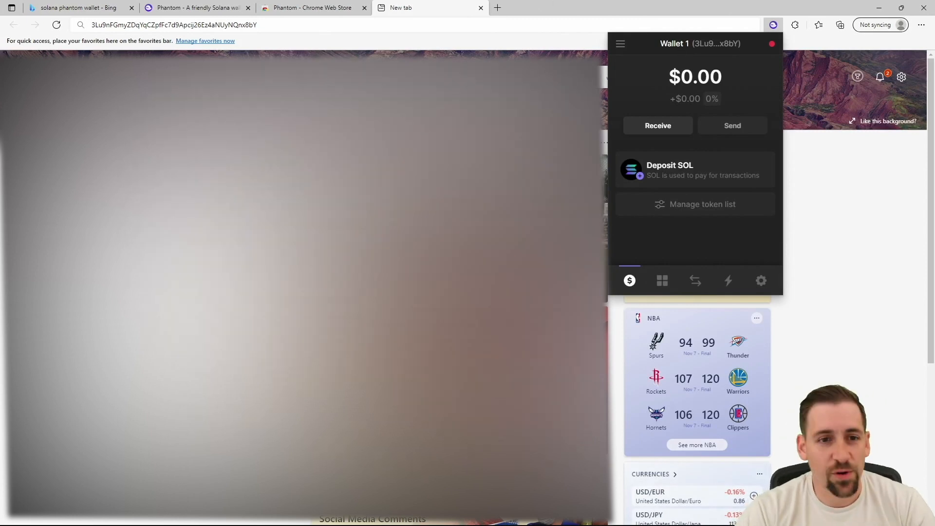
Set the swap to receive USDC, then bring up the wallet settings list
{"action": "left_click", "coordinate": [695, 280]}
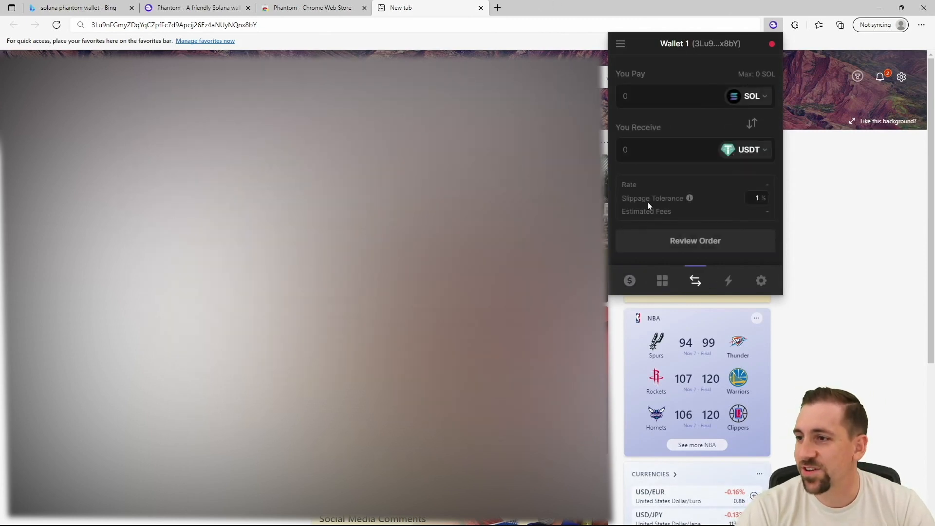
{"action": "left_click", "coordinate": [744, 149]}
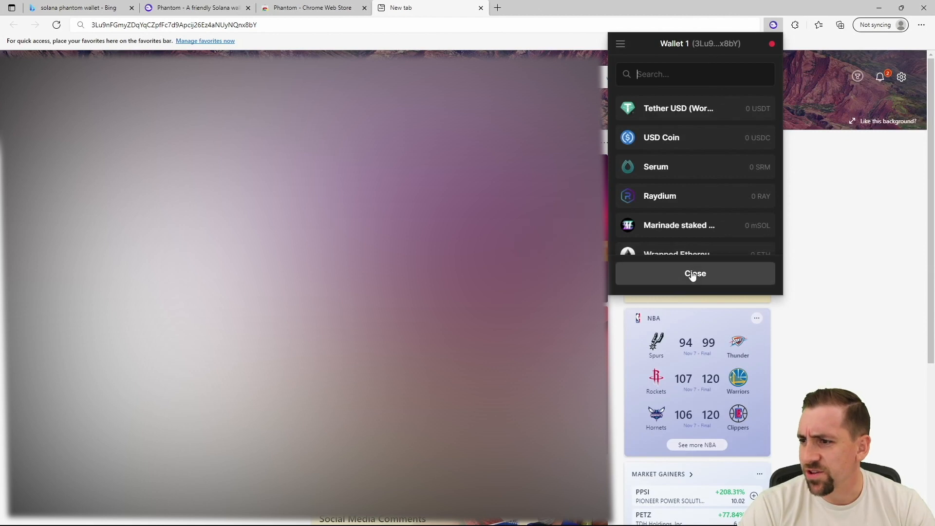
{"action": "left_click", "coordinate": [695, 281]}
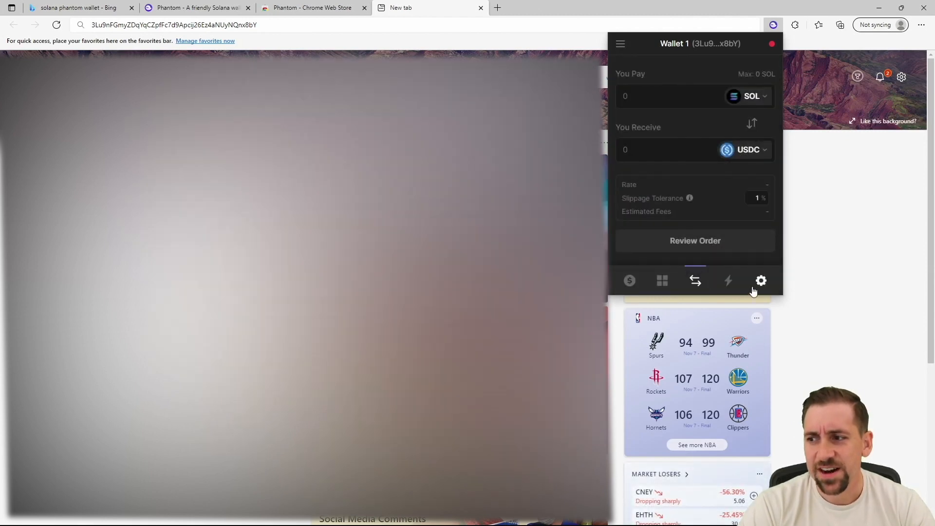
{"action": "left_click", "coordinate": [761, 281]}
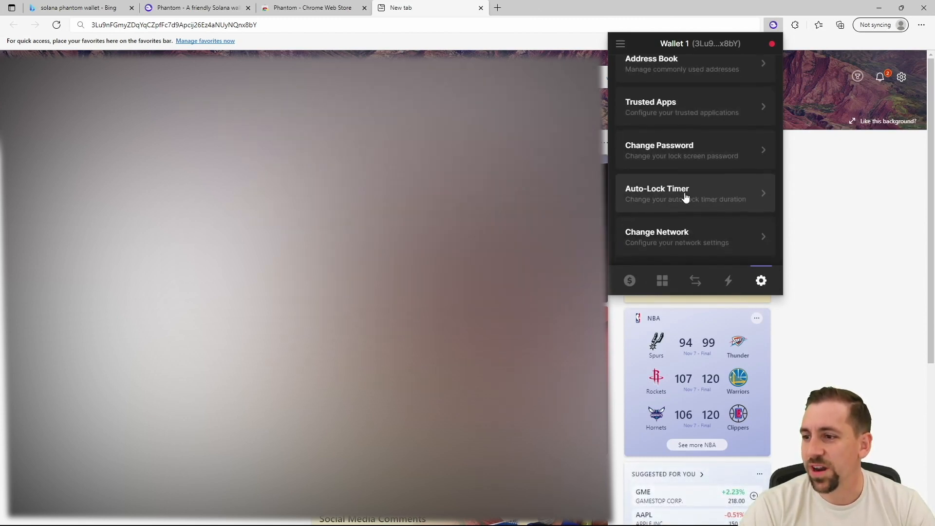
Check the Change Network list with Mainnet Beta selected, then return to the empty Collectibles section
{"action": "scroll", "scroll_direction": "down", "scroll_amount": 3}
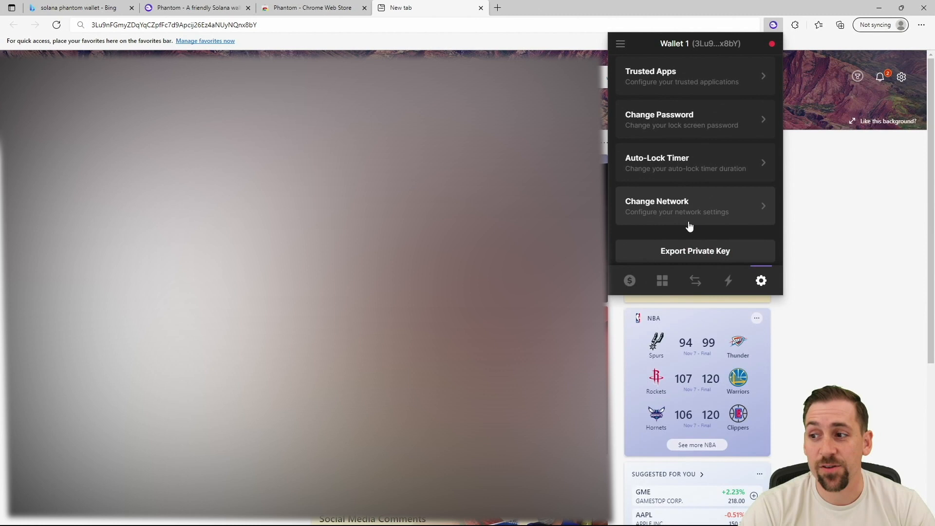
{"action": "scroll", "scroll_direction": "up", "scroll_amount": 3}
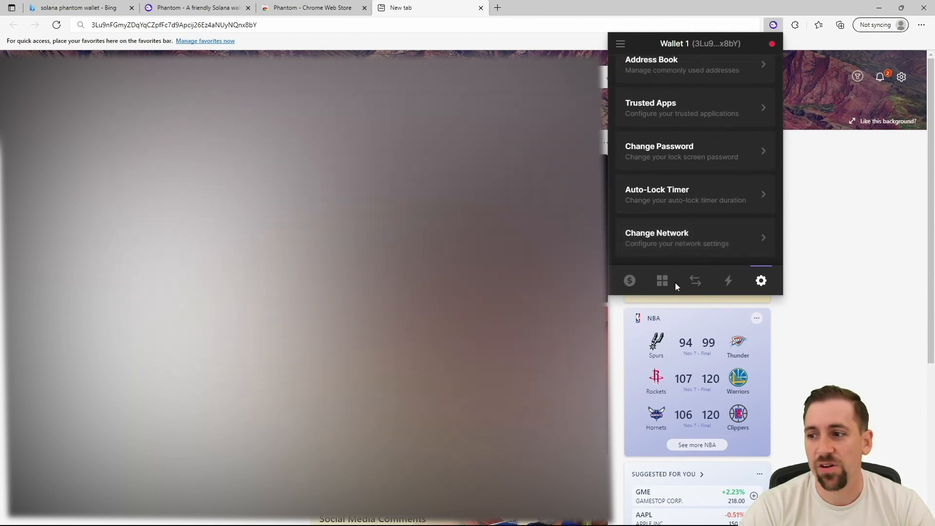
{"action": "left_click", "coordinate": [695, 238]}
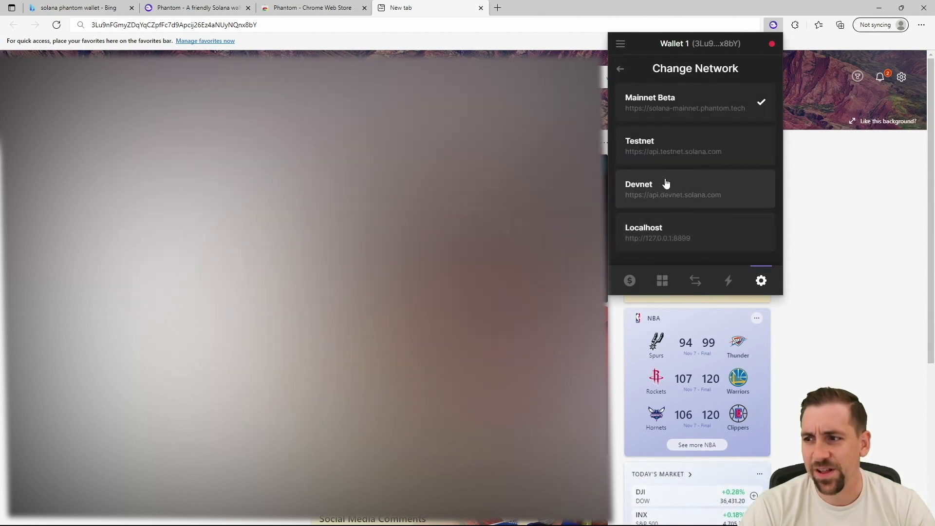
{"action": "mouse_move", "coordinate": [677, 201]}
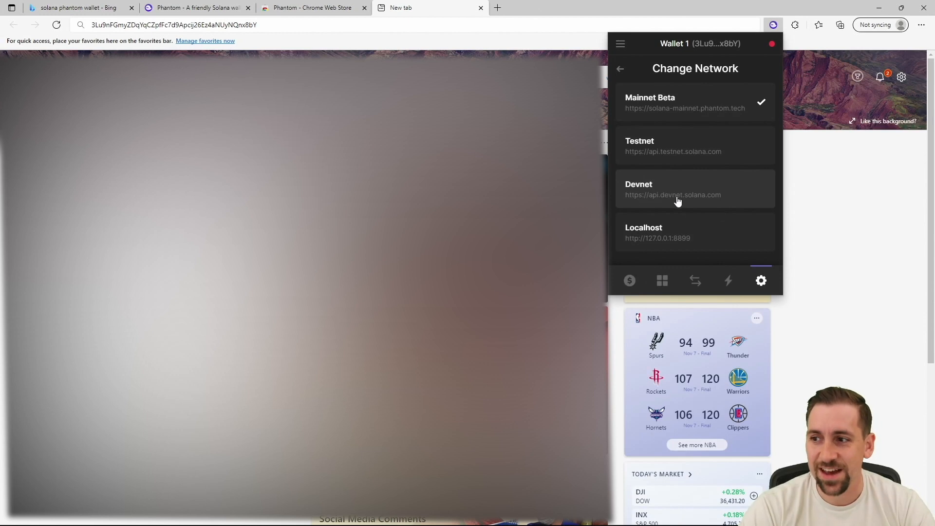
{"action": "mouse_move", "coordinate": [638, 245]}
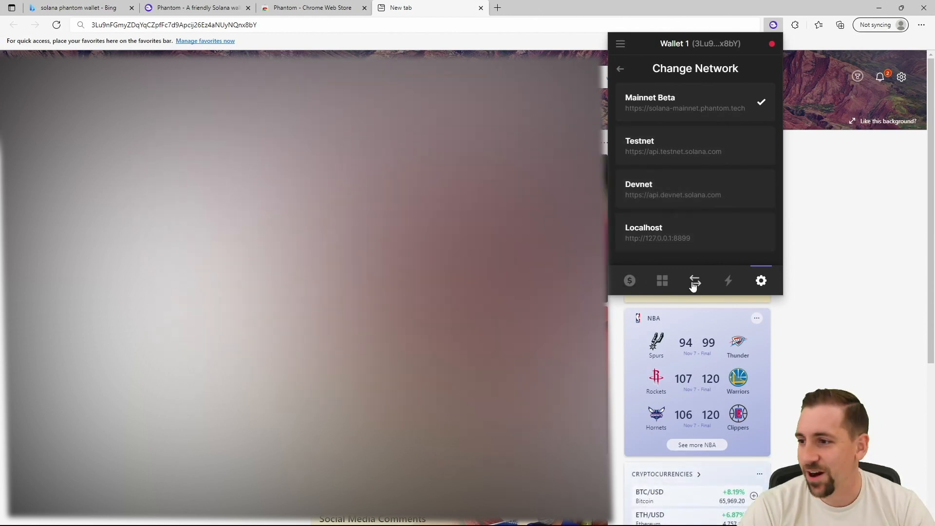
{"action": "mouse_move", "coordinate": [620, 71]}
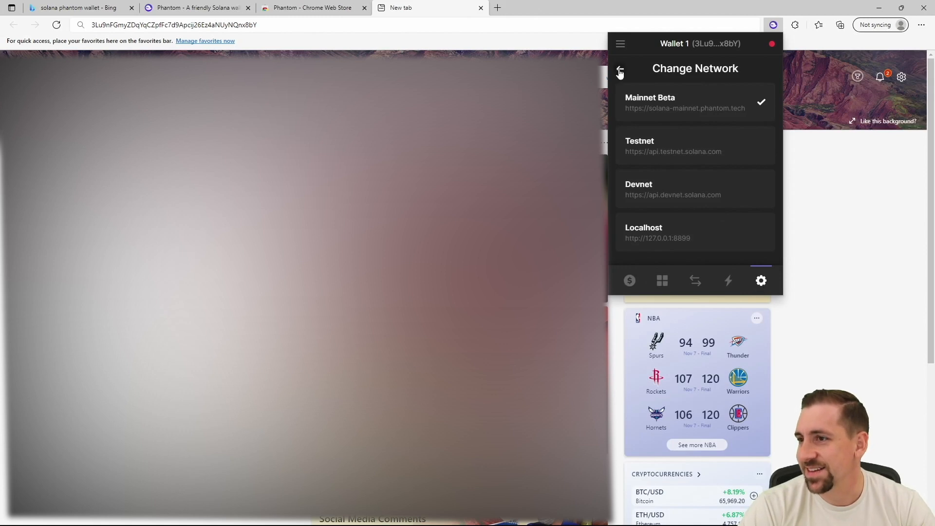
{"action": "left_click", "coordinate": [619, 70]}
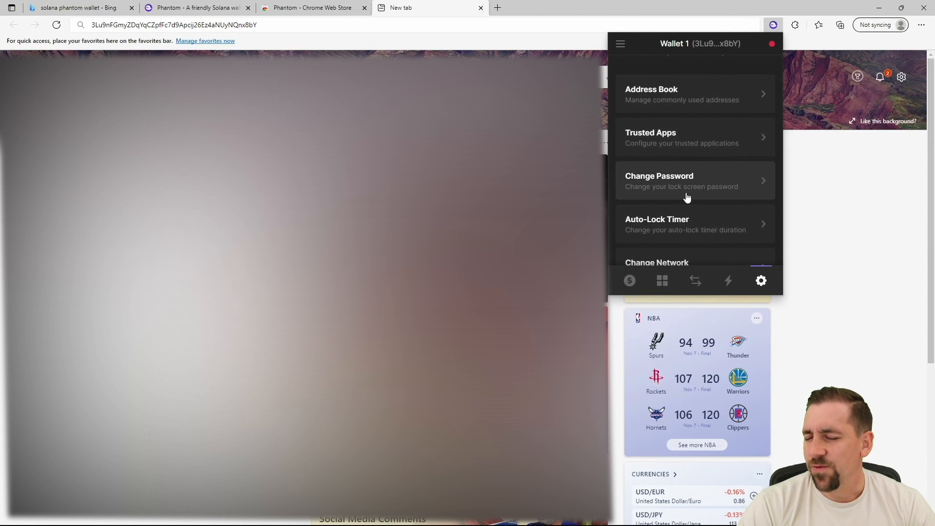
{"action": "mouse_move", "coordinate": [686, 148]}
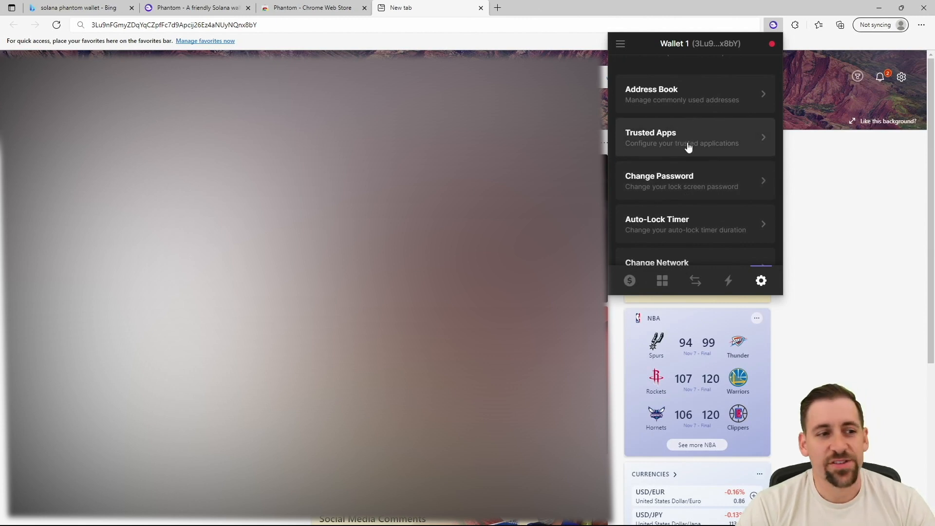
{"action": "left_click", "coordinate": [663, 281]}
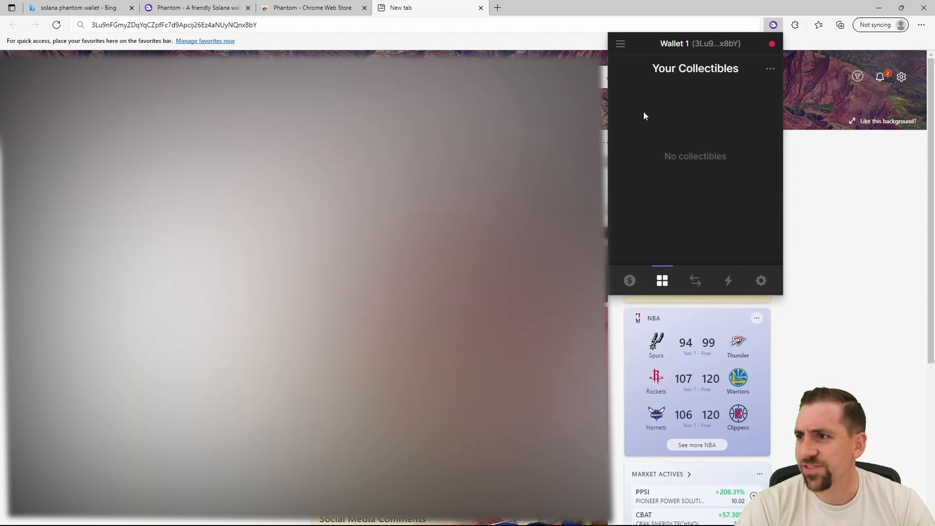
{"action": "mouse_move", "coordinate": [625, 58]}
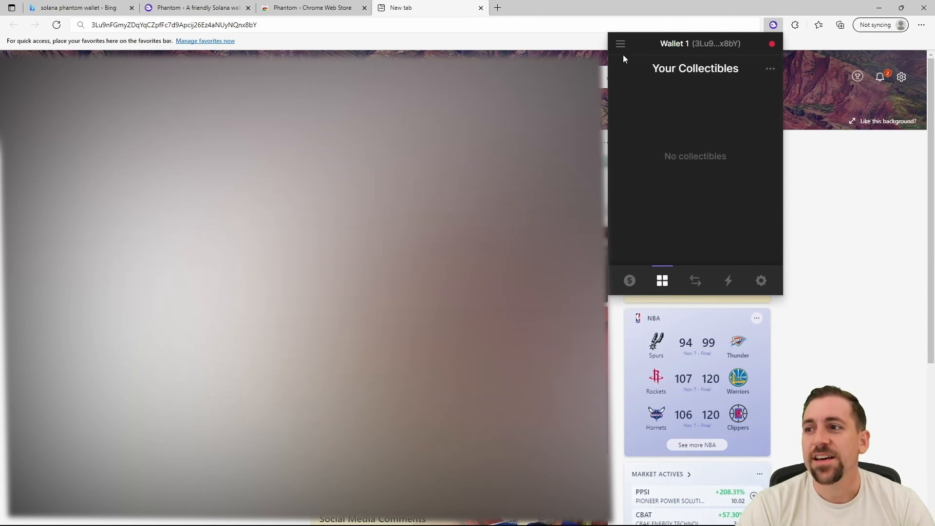
{"action": "mouse_move", "coordinate": [649, 91]}
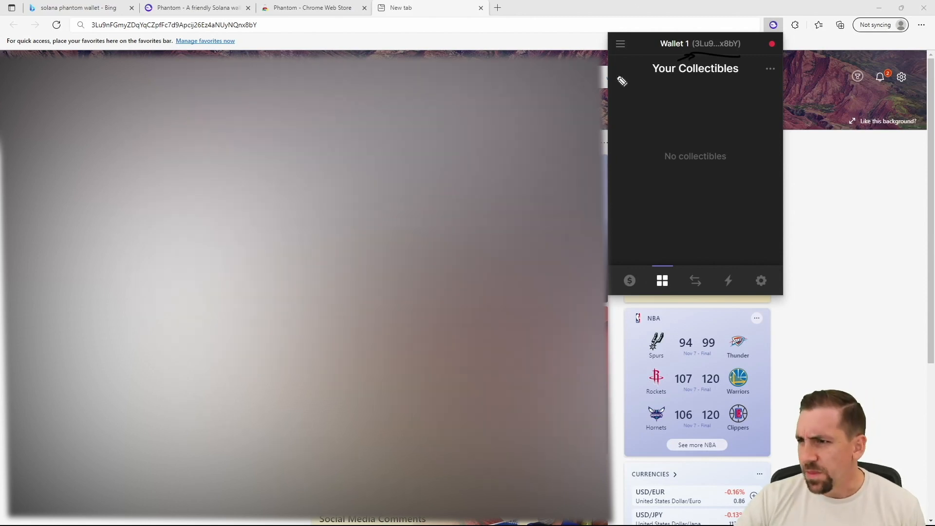
{"action": "mouse_move", "coordinate": [671, 149]}
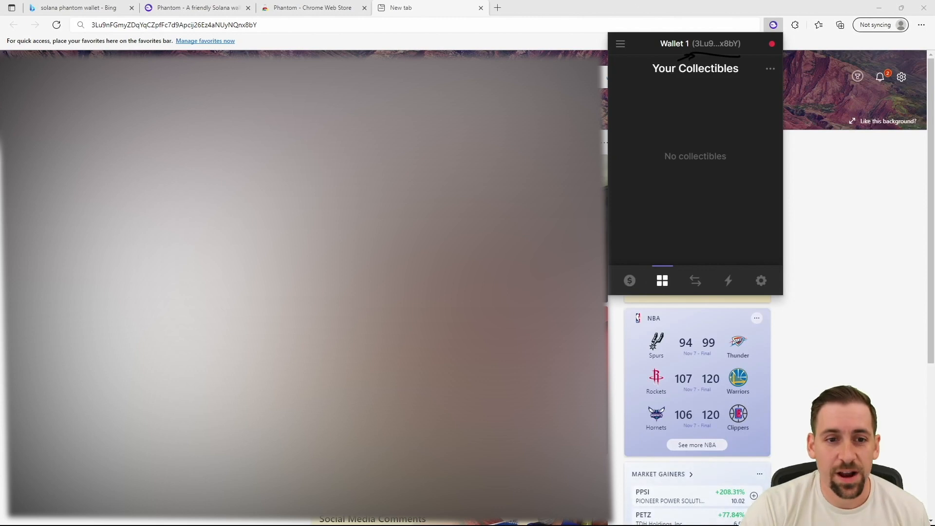
Show Phantom's wallet menu listing Wallet 1 and Add / Connect Wallet
{"action": "left_click", "coordinate": [620, 44]}
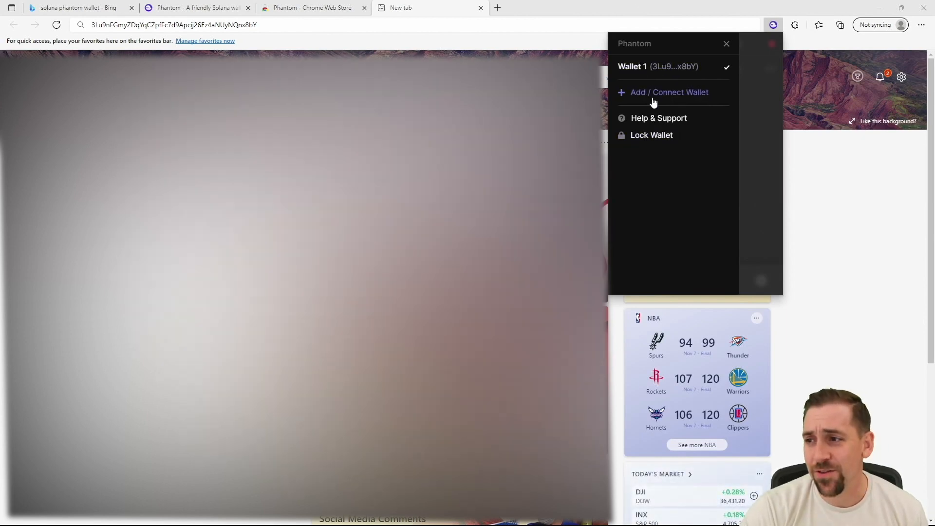
Create a new Wallet 2 and switch to it to see its empty $0.00 balance
{"action": "left_click", "coordinate": [670, 92]}
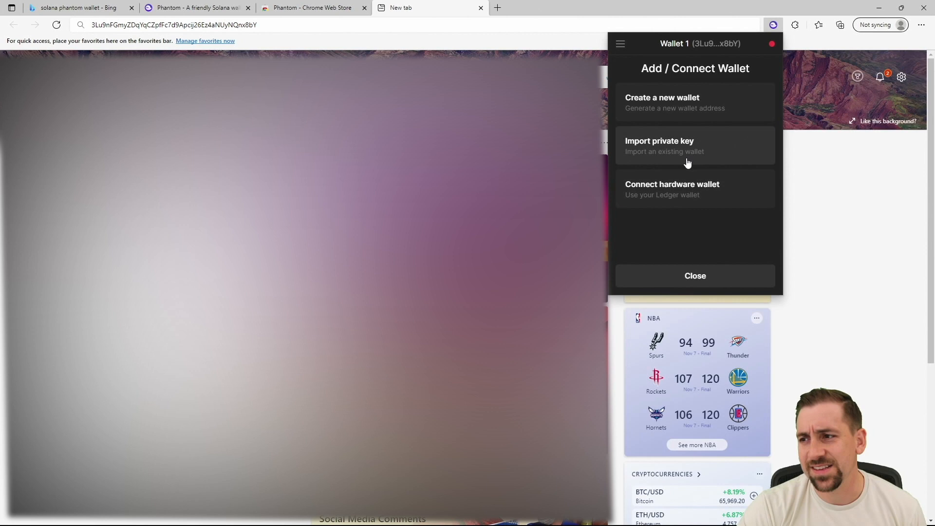
{"action": "mouse_move", "coordinate": [685, 103]}
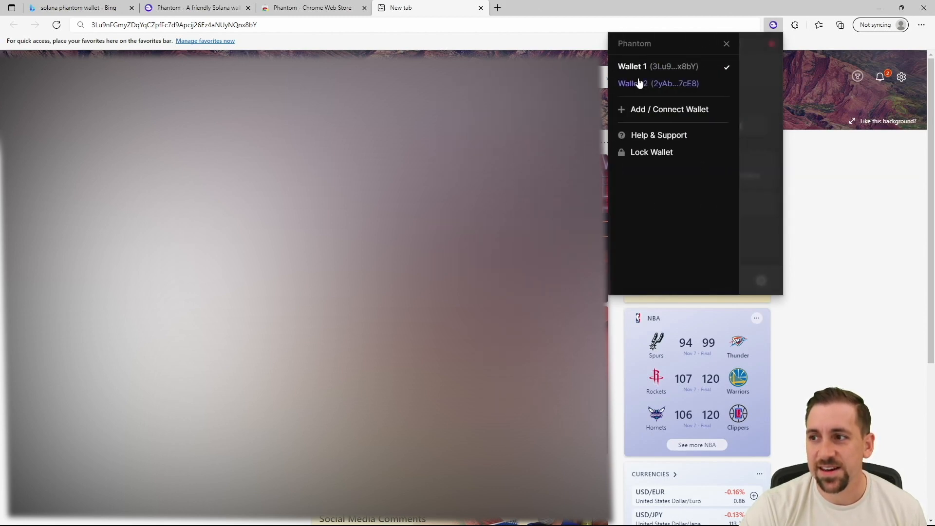
{"action": "left_click", "coordinate": [639, 84]}
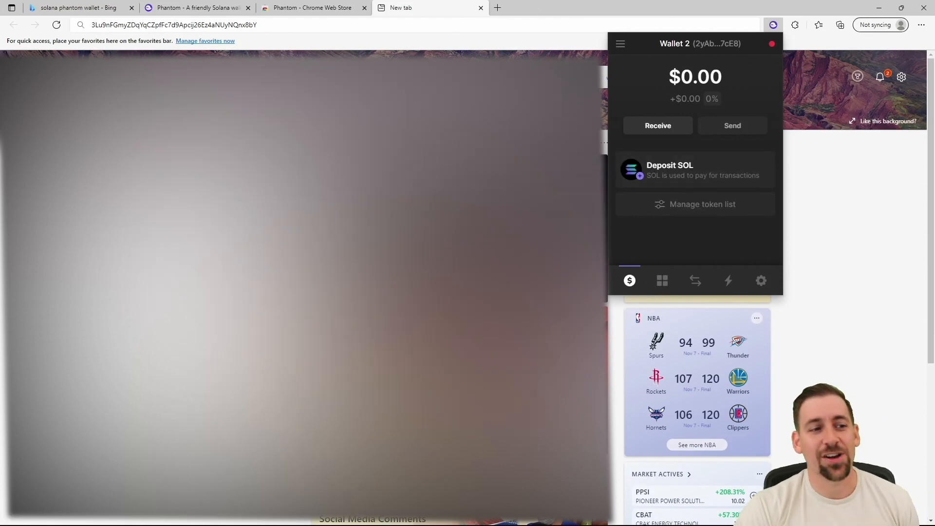
{"action": "left_click", "coordinate": [620, 44]}
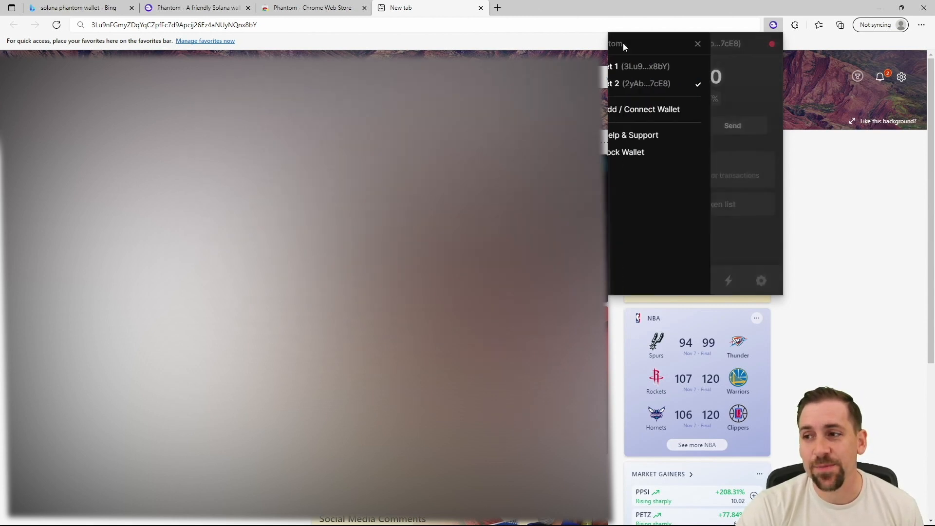
{"action": "left_click", "coordinate": [636, 66]}
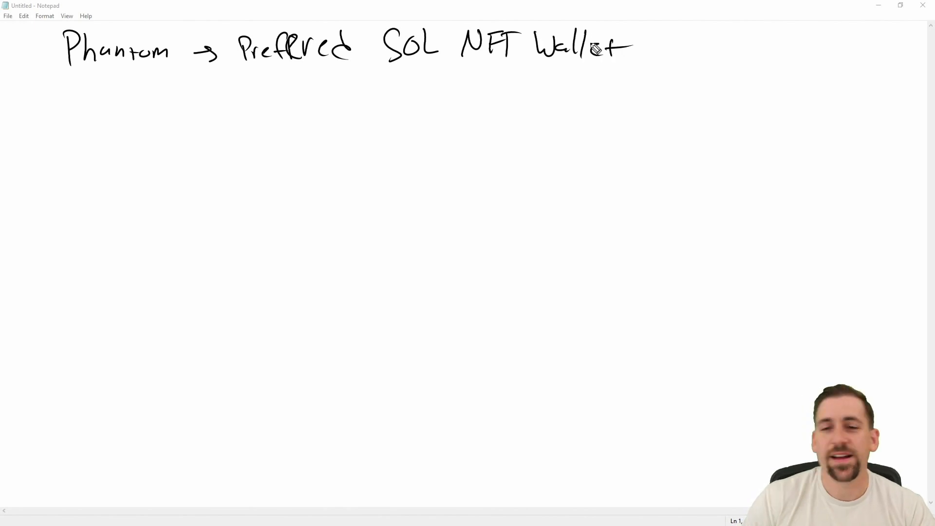
{"action": "mouse_move", "coordinate": [78, 118]}
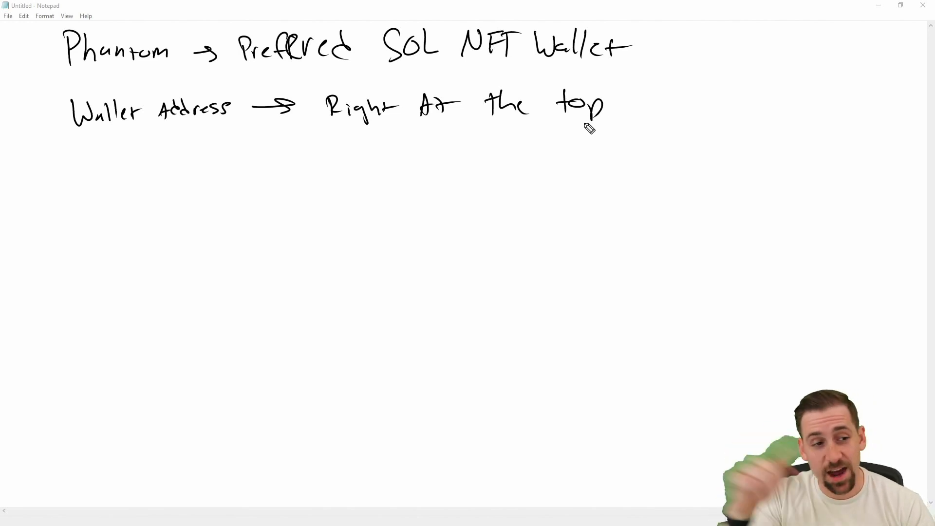
{"action": "mouse_move", "coordinate": [462, 141]}
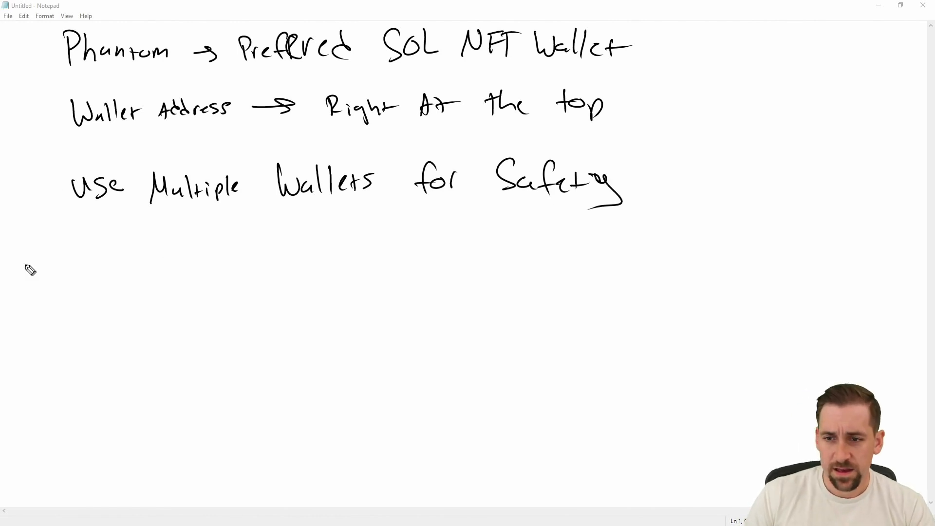
{"action": "mouse_move", "coordinate": [154, 211]}
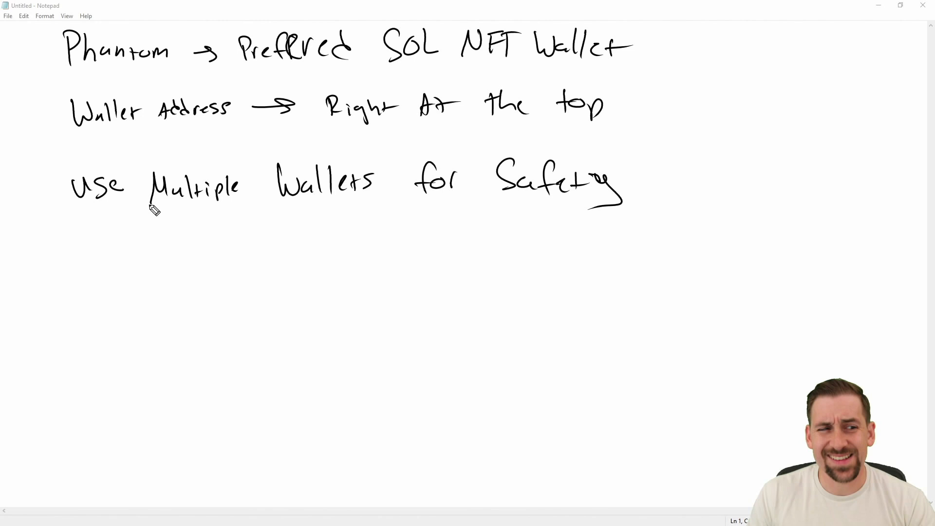
{"action": "mouse_move", "coordinate": [95, 269]}
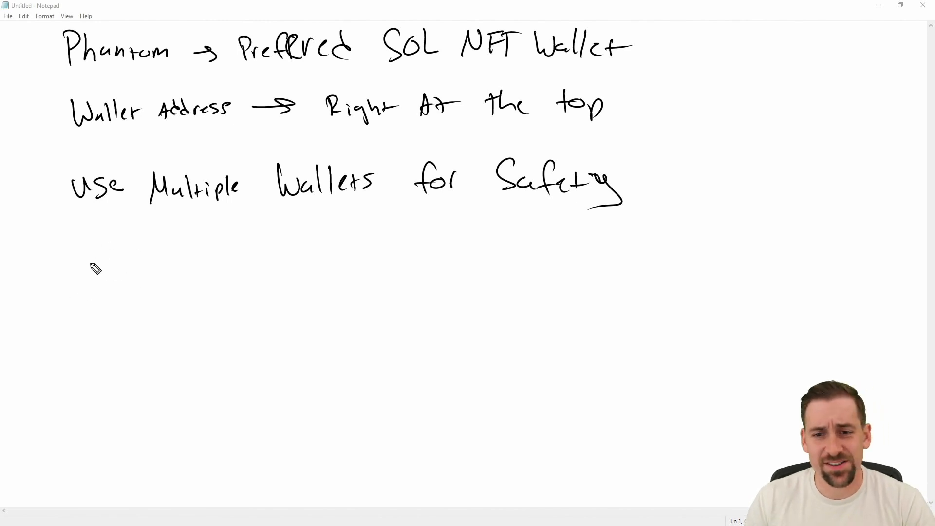
{"action": "mouse_move", "coordinate": [94, 287]}
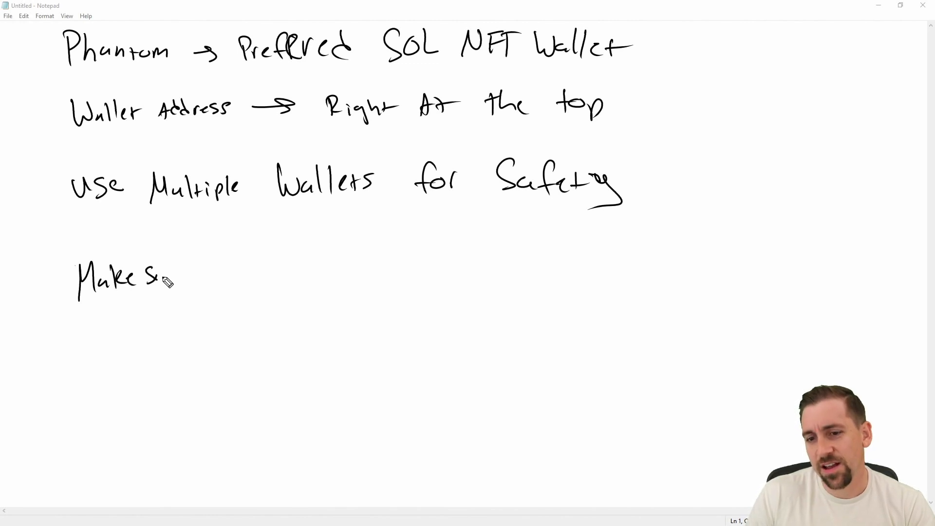
Handwrite the takeaway notes, continuing the line 'Make sure it's'
{"action": "type", "text": "ure it's"}
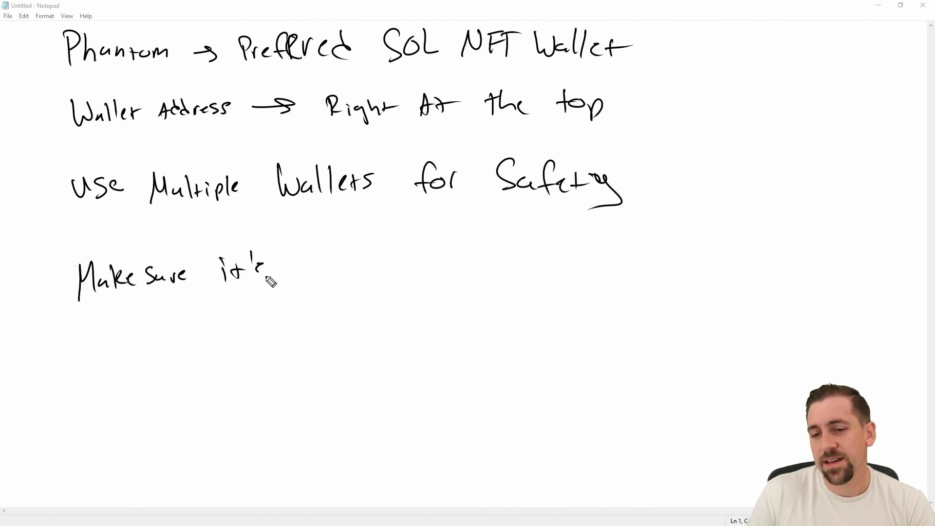